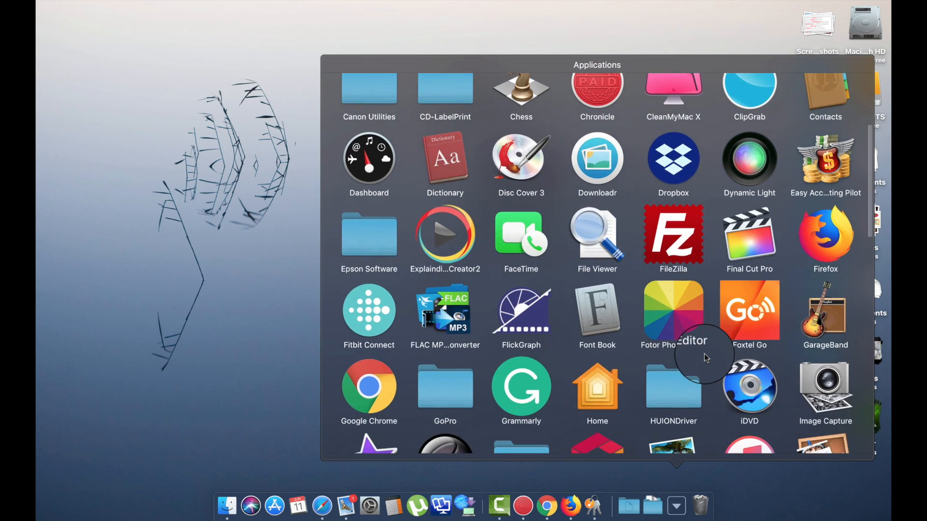
Launch InPixio Photo Clip from Applications and open its Photo Cutter module.
scroll(down, 3)
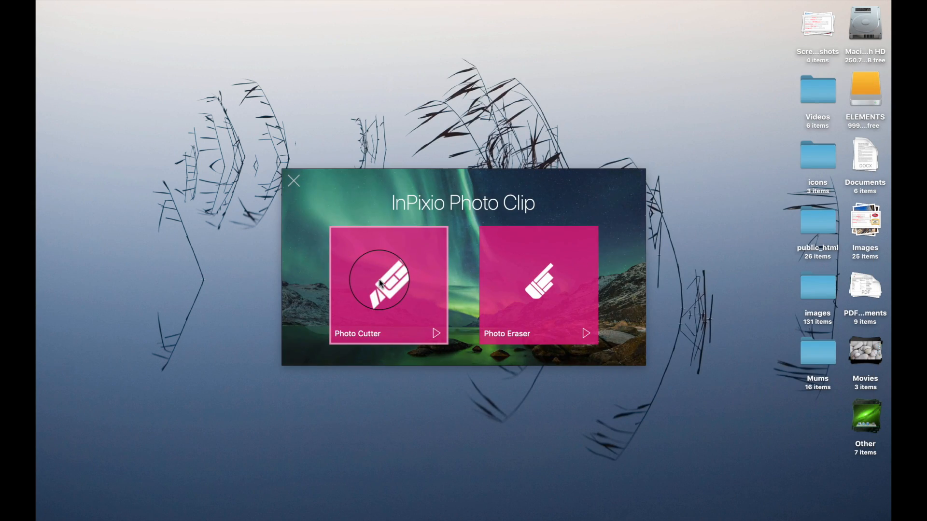
click(388, 286)
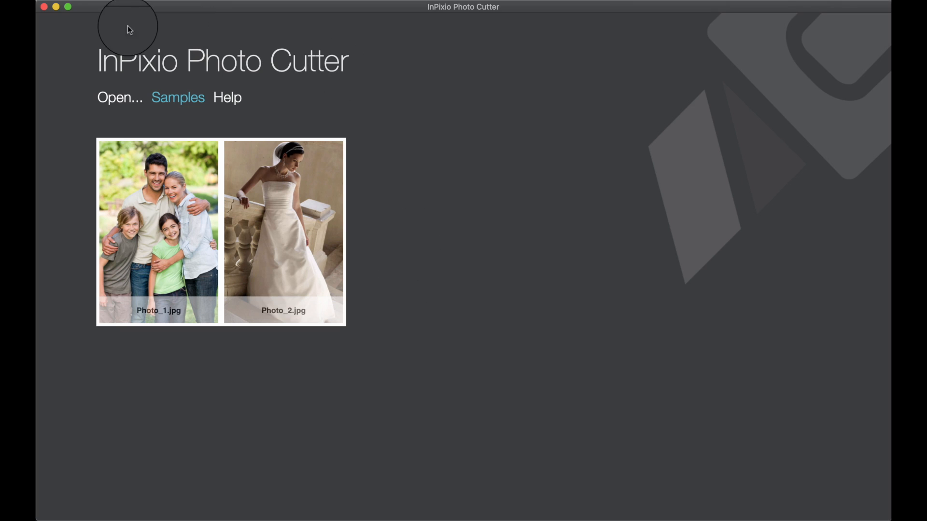
Browse to the Luminar Images folder and open Warriors.jpeg in the editor.
click(178, 3)
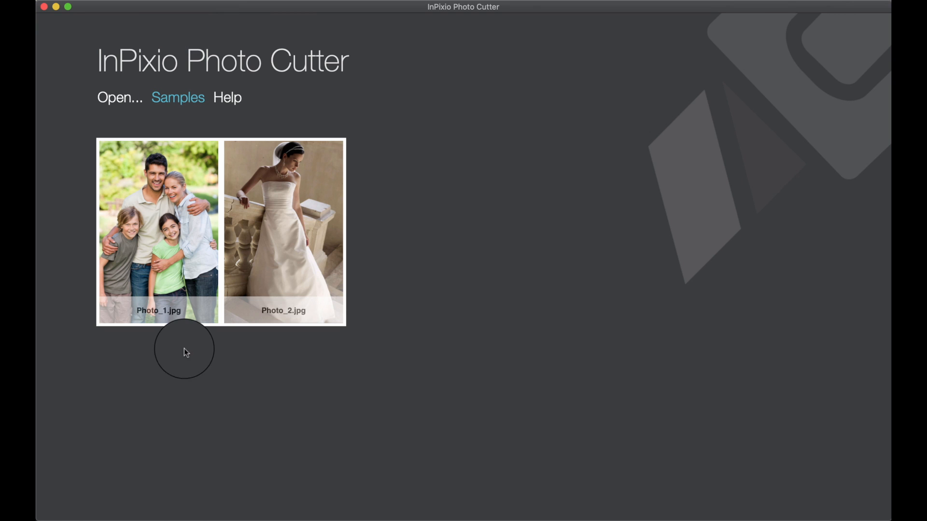
click(120, 98)
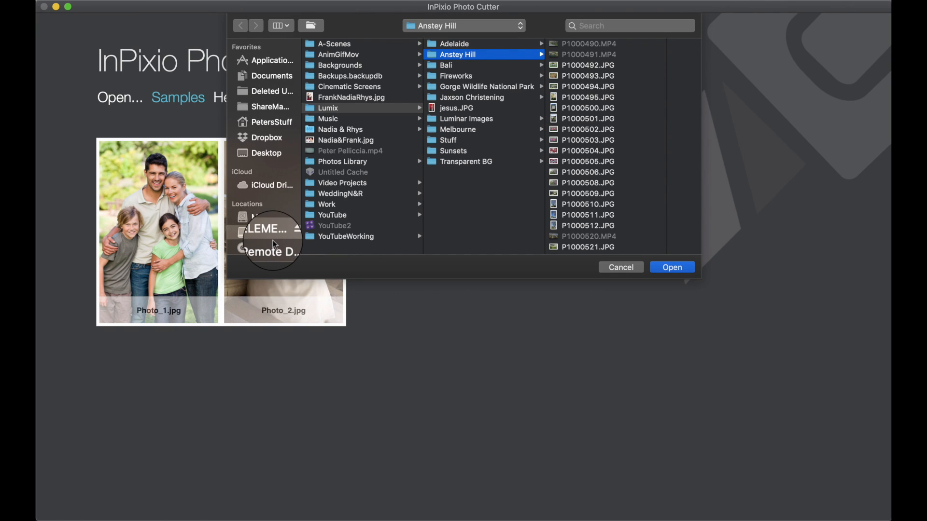
scroll(down, 3)
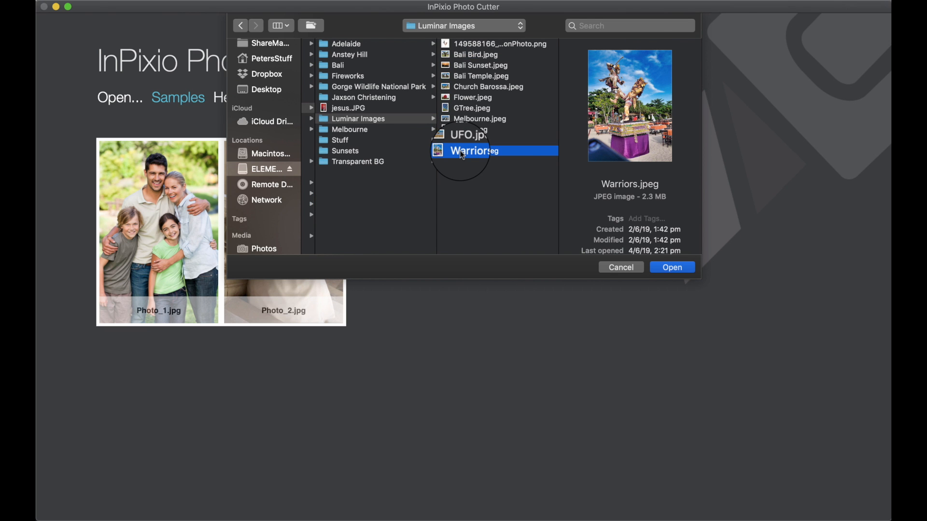
click(671, 267)
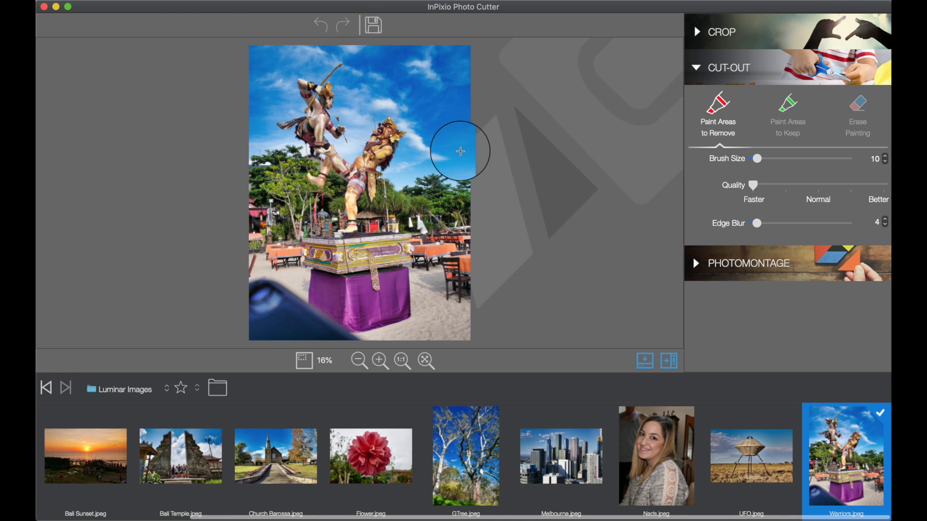
mouse_move(385, 152)
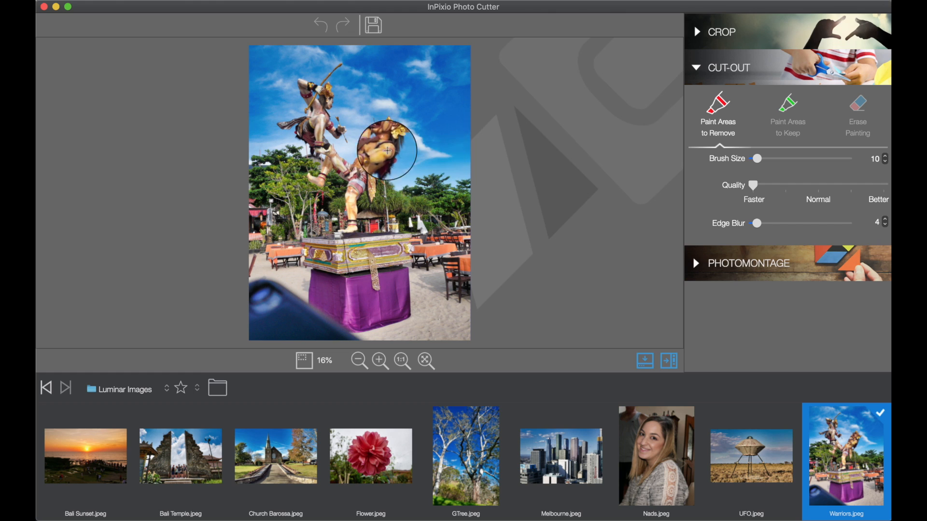
Zoom the Warriors photo in to 61% and choose the Paint Areas to Keep brush.
click(378, 360)
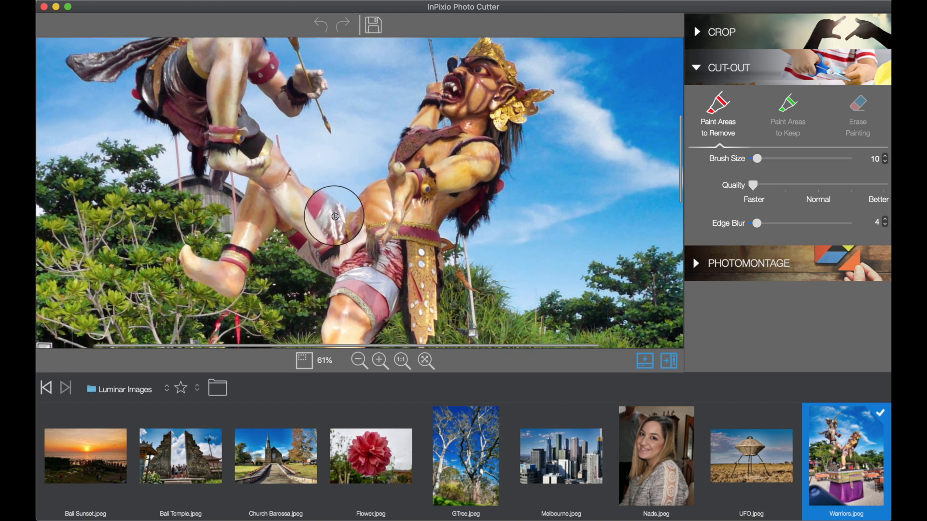
click(787, 103)
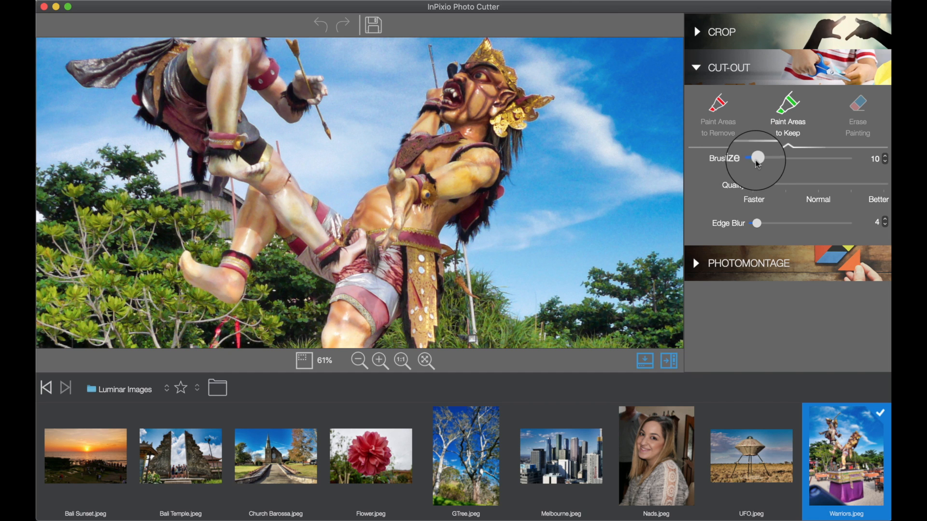
Set Brush Size to 58 and paint keep strokes over the right warrior and the left warrior's leg.
drag(755, 158, 777, 157)
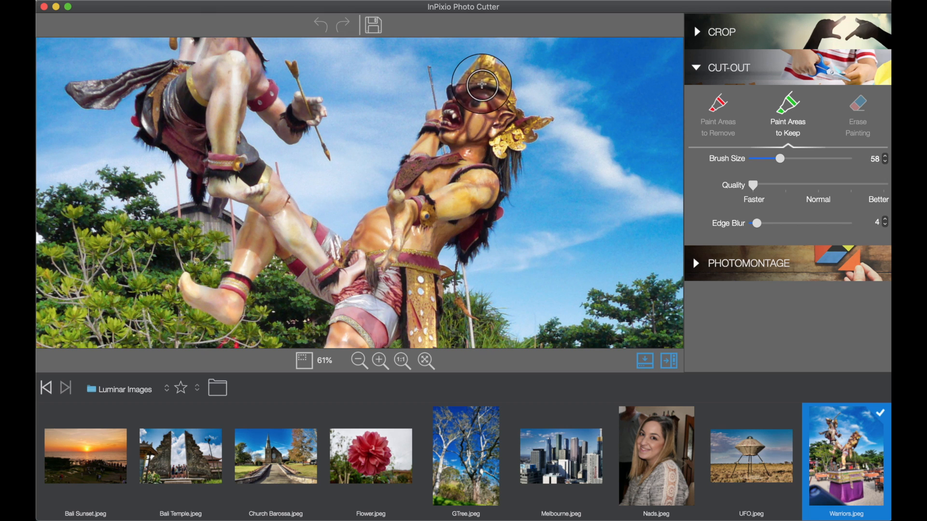
drag(482, 86, 461, 109)
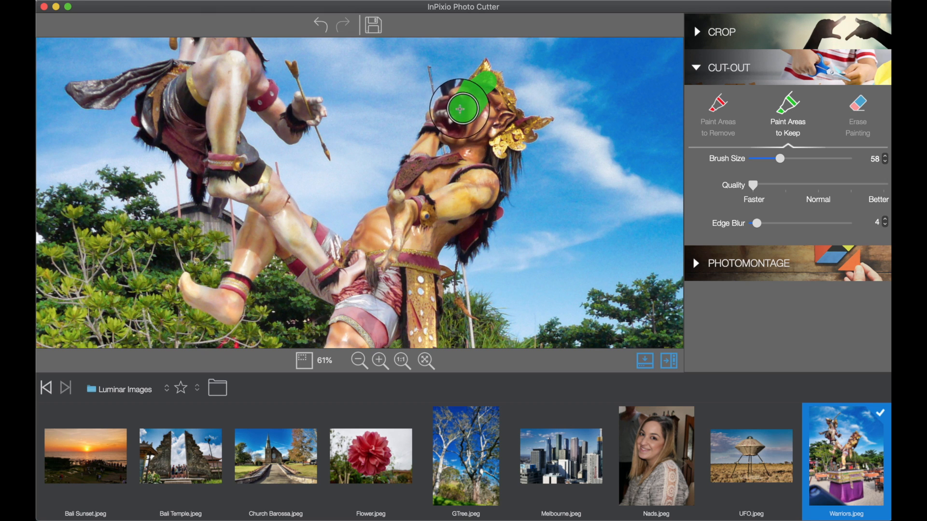
drag(460, 109, 426, 195)
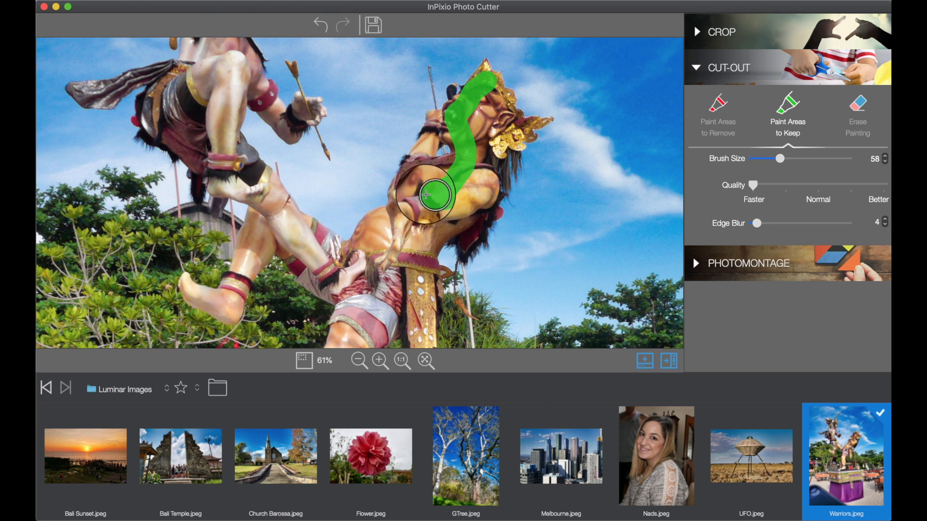
drag(431, 195, 415, 161)
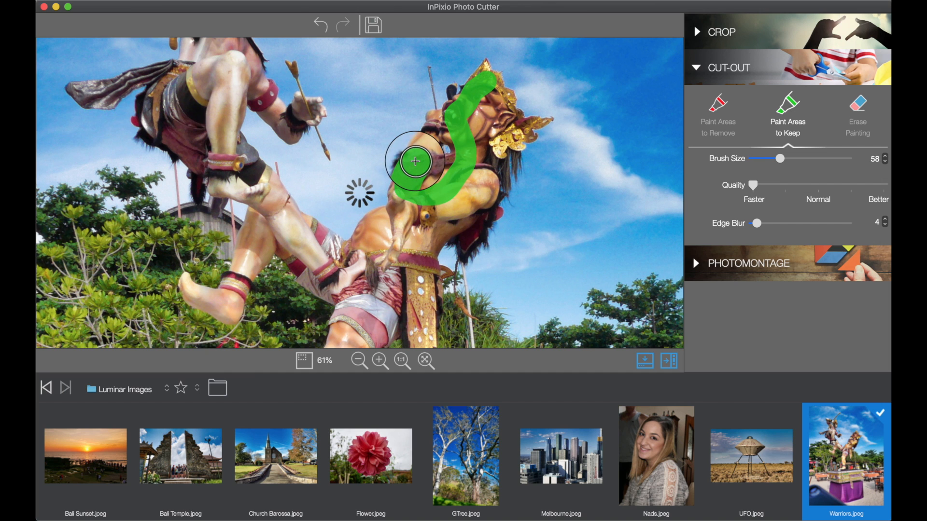
drag(416, 162, 365, 238)
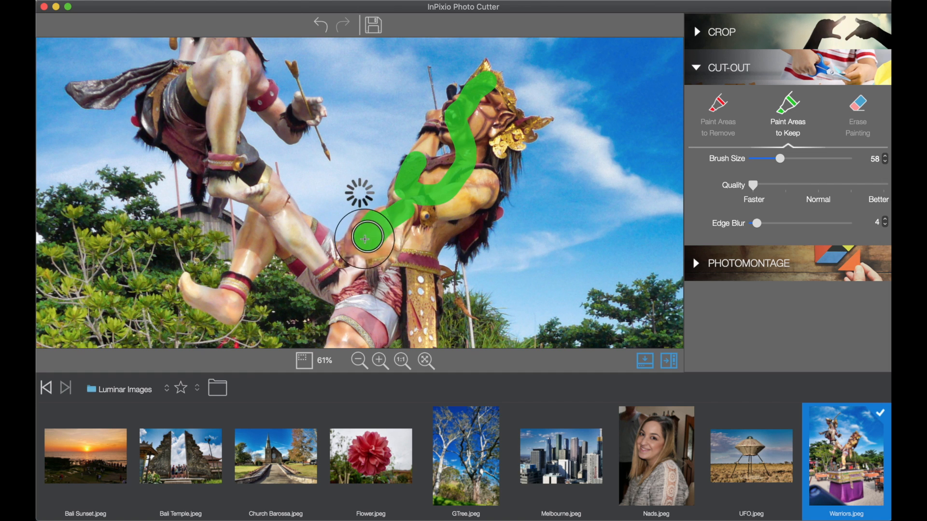
drag(365, 238, 308, 234)
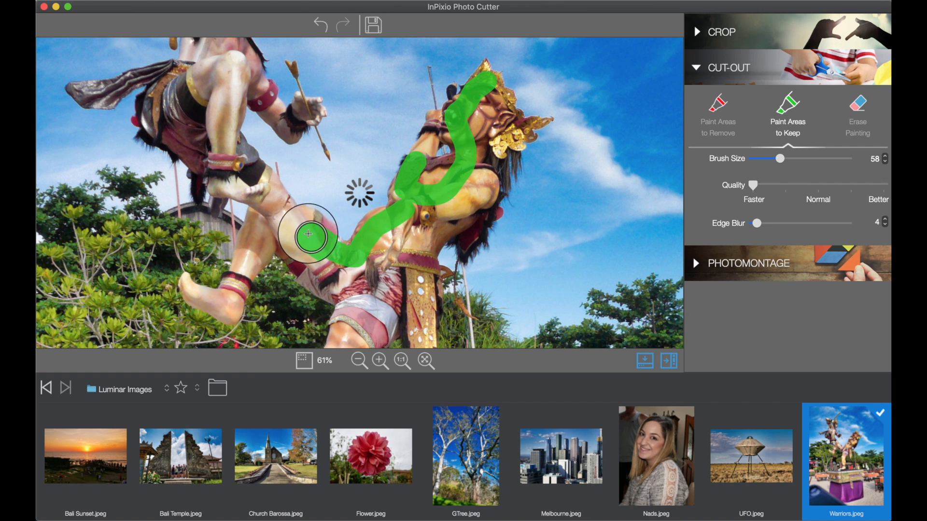
drag(307, 236, 258, 227)
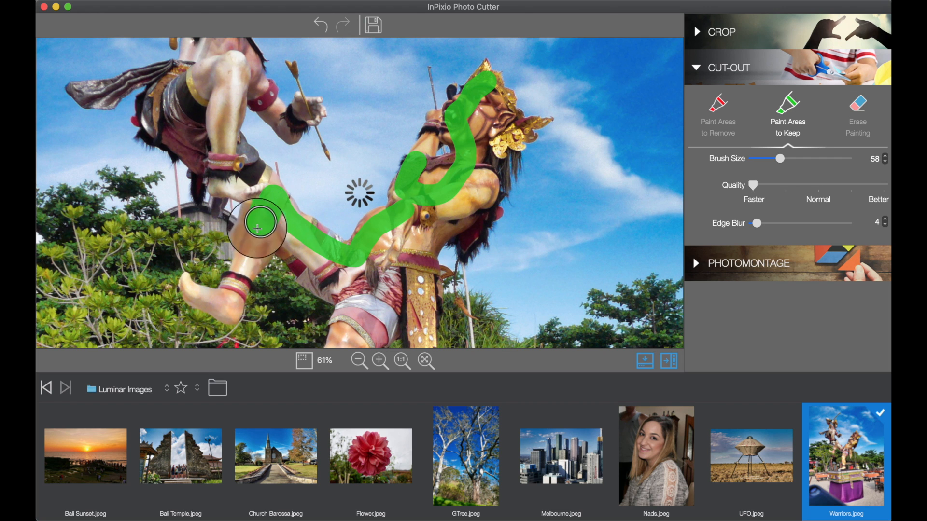
drag(259, 228, 239, 282)
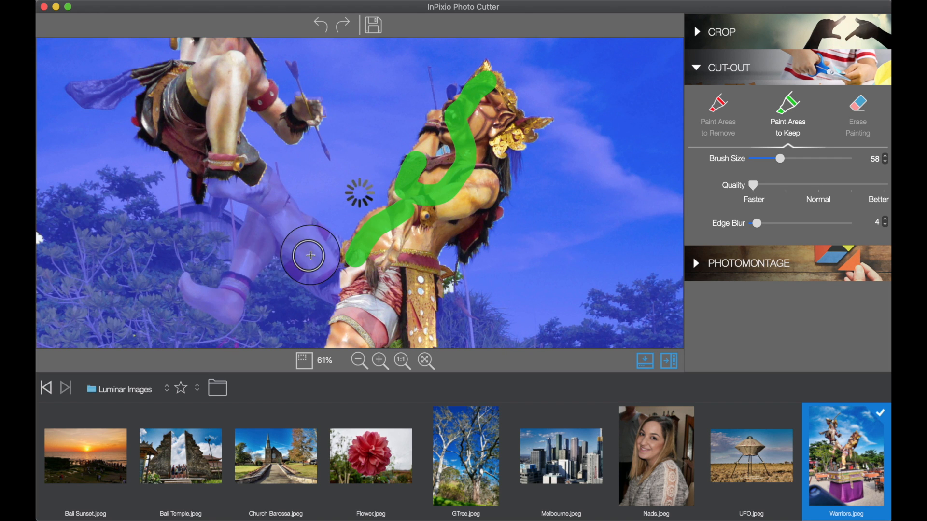
Paint keep strokes over the lower bodies, torsos, and the left warrior's head and headdress.
drag(308, 256, 286, 218)
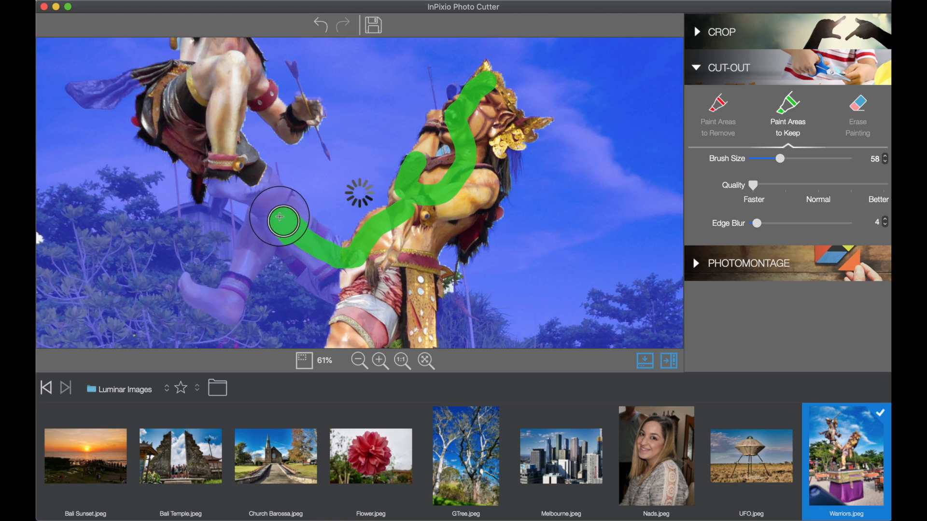
drag(286, 218, 236, 281)
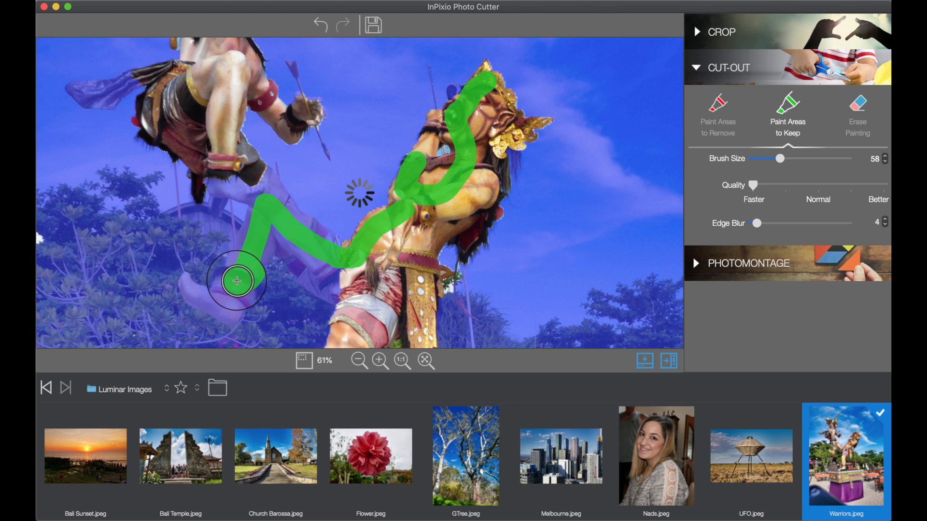
drag(236, 282, 376, 267)
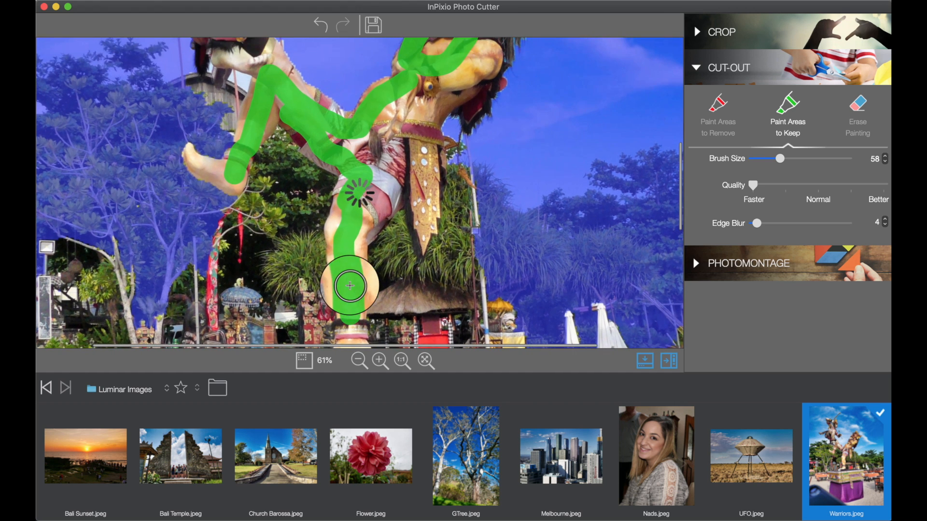
drag(349, 287, 402, 148)
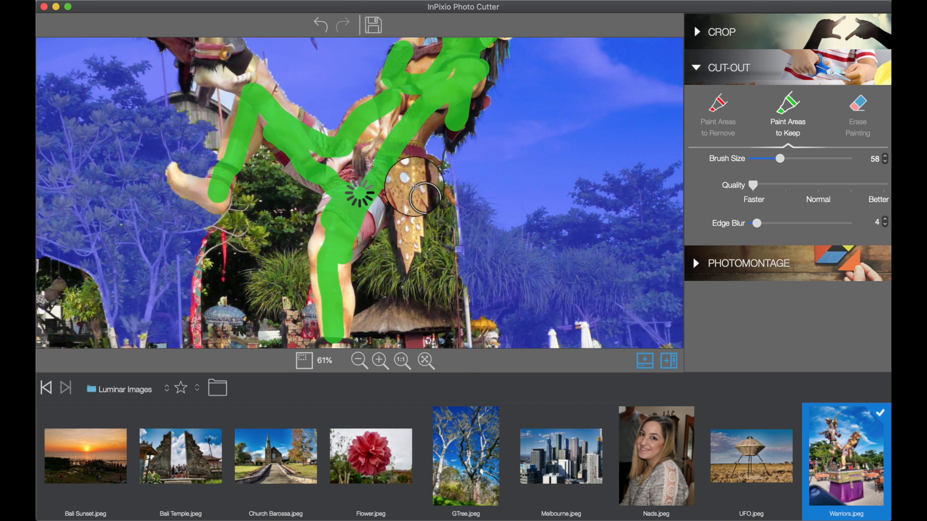
drag(413, 189, 405, 249)
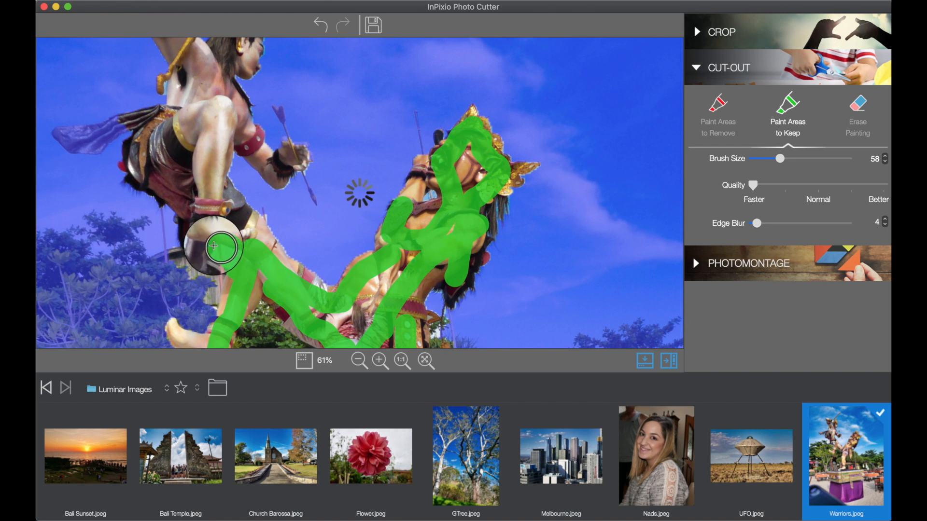
drag(219, 245, 156, 174)
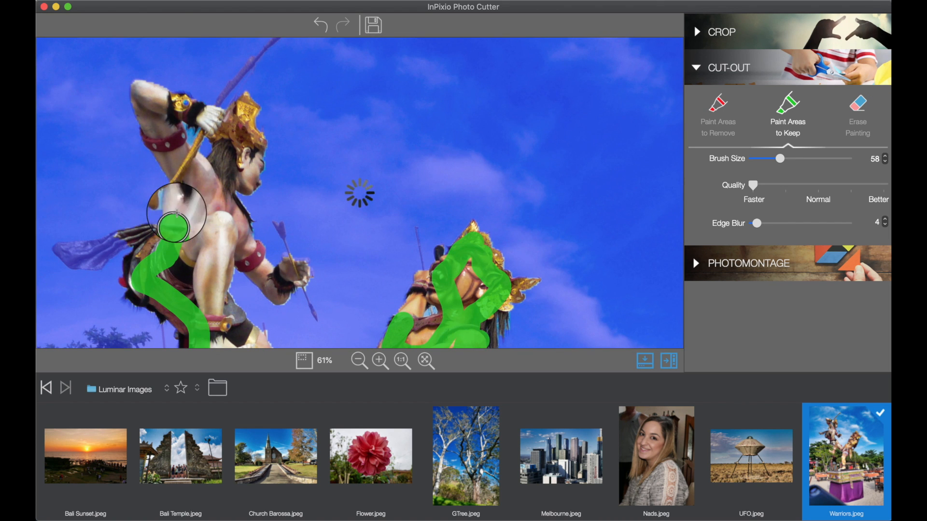
drag(178, 216, 152, 115)
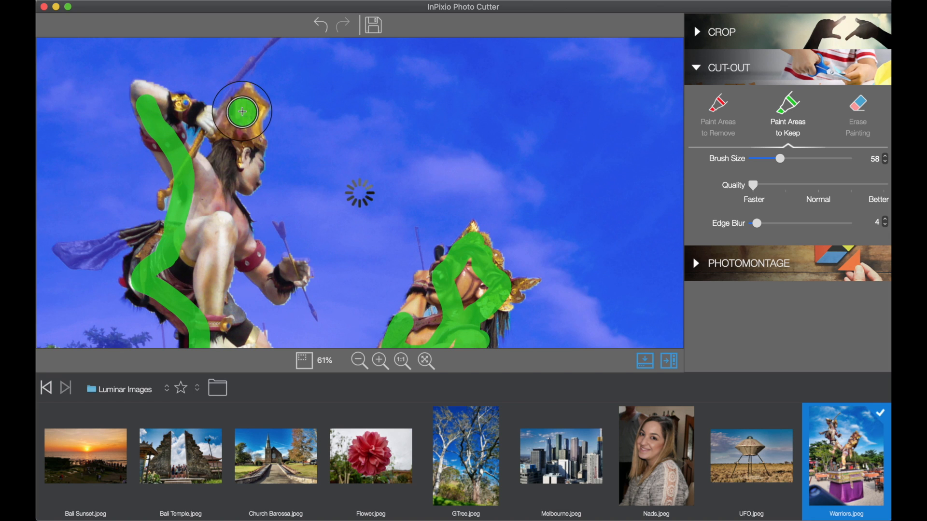
drag(241, 112, 210, 301)
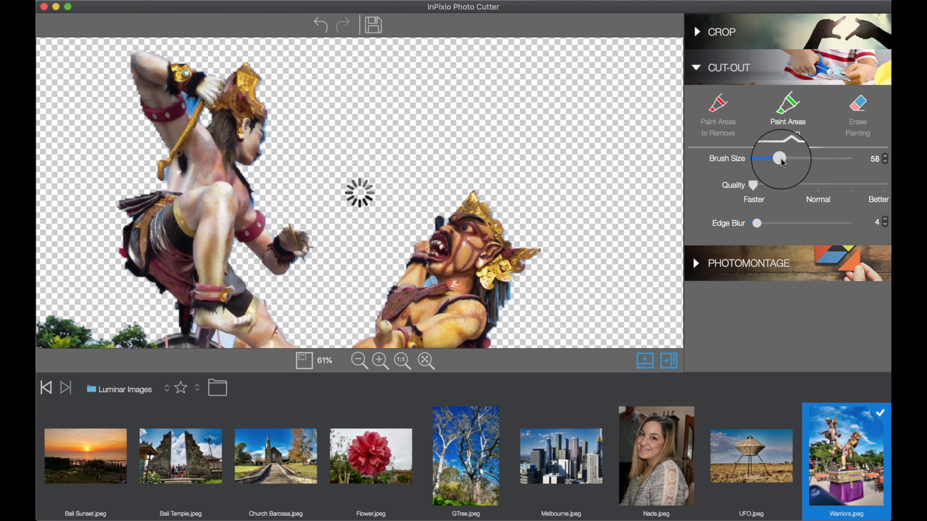
Shrink the brush to size 7 and trace the left warrior's hand, spear and raised hand.
drag(780, 158, 754, 157)
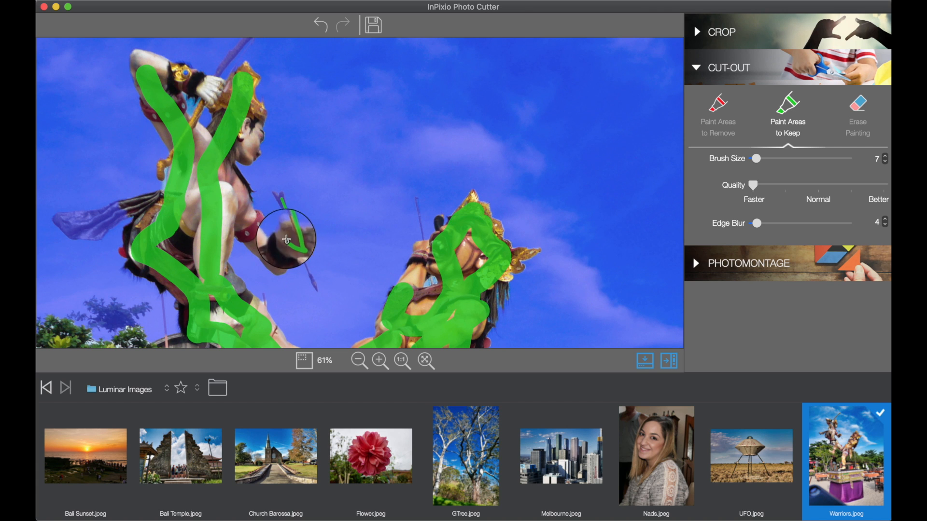
drag(286, 236, 304, 272)
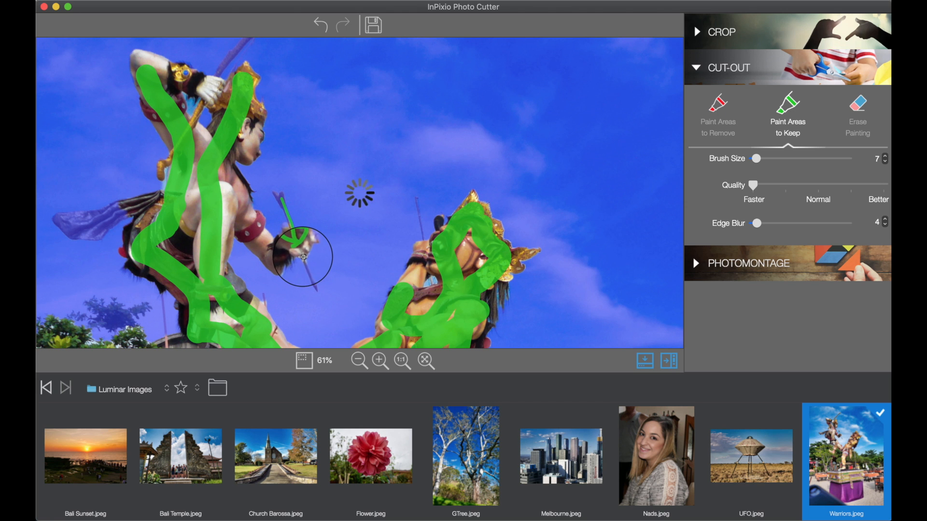
drag(305, 257, 313, 283)
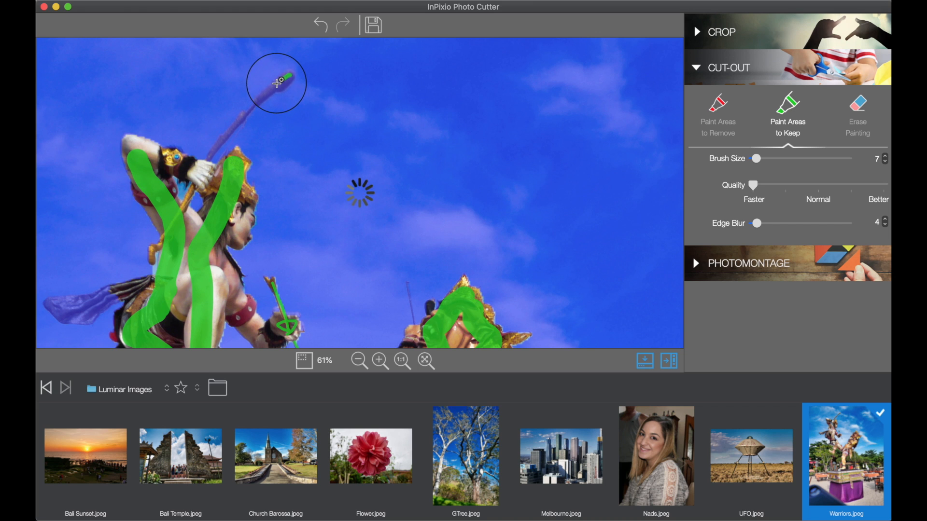
drag(276, 82, 242, 117)
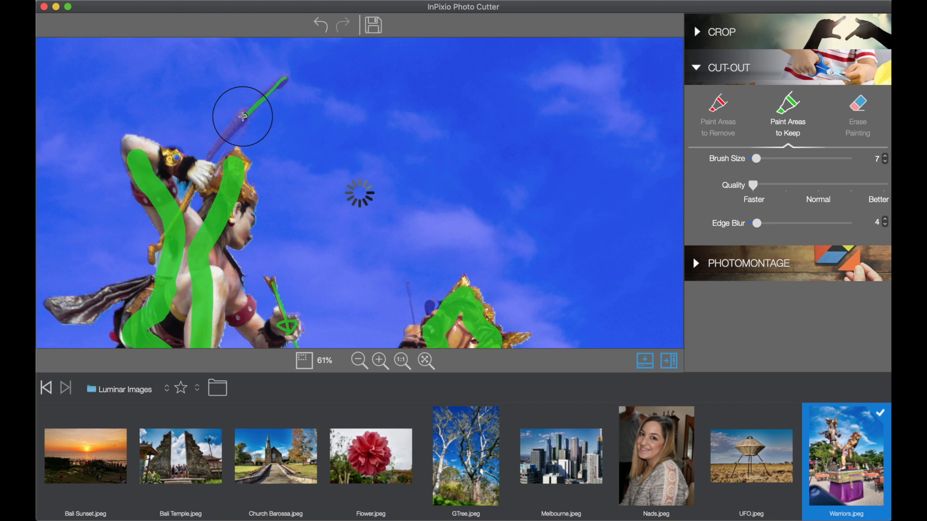
drag(242, 116, 208, 161)
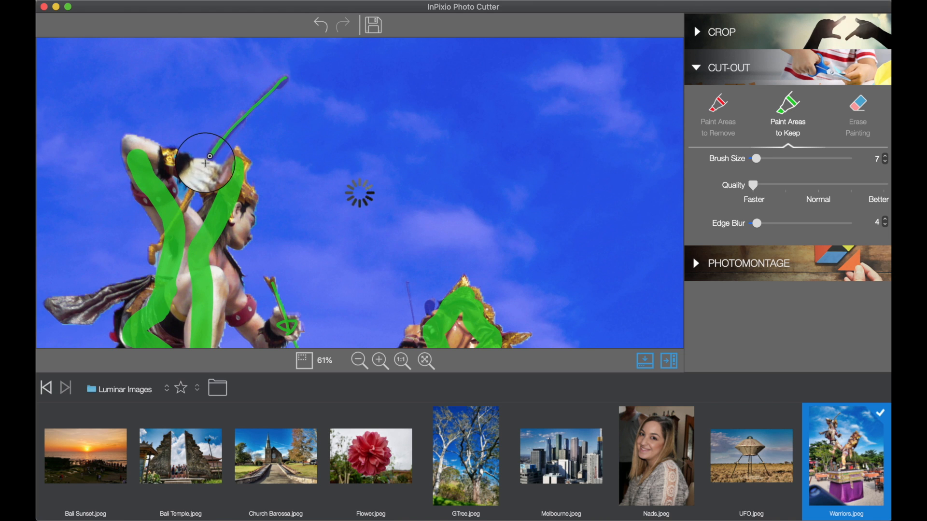
drag(210, 161, 188, 198)
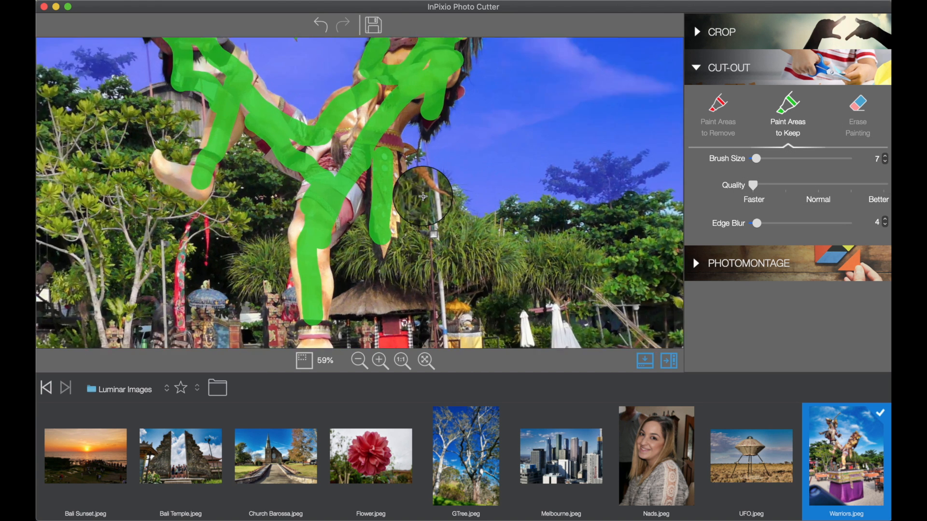
Switch to Paint Areas to Remove, raise Brush Size to 143, and paint red over the sky.
click(380, 360)
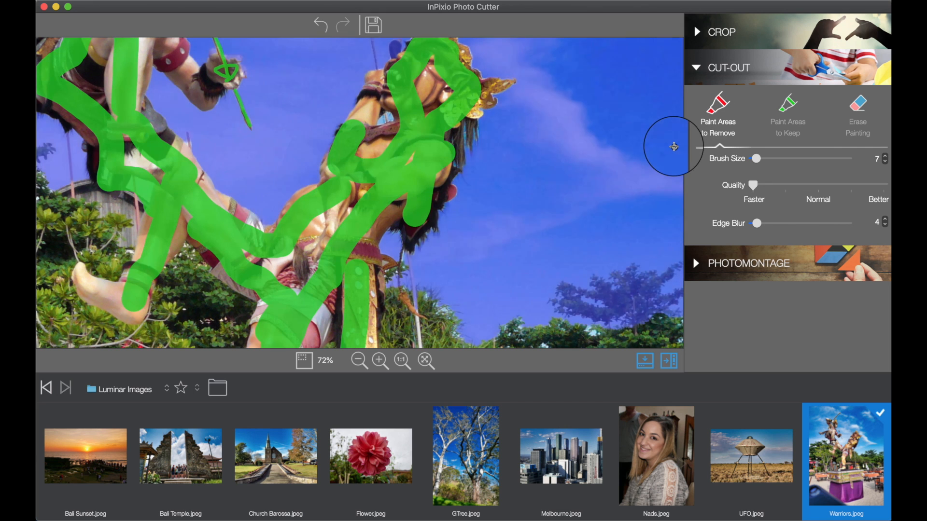
drag(672, 146, 391, 122)
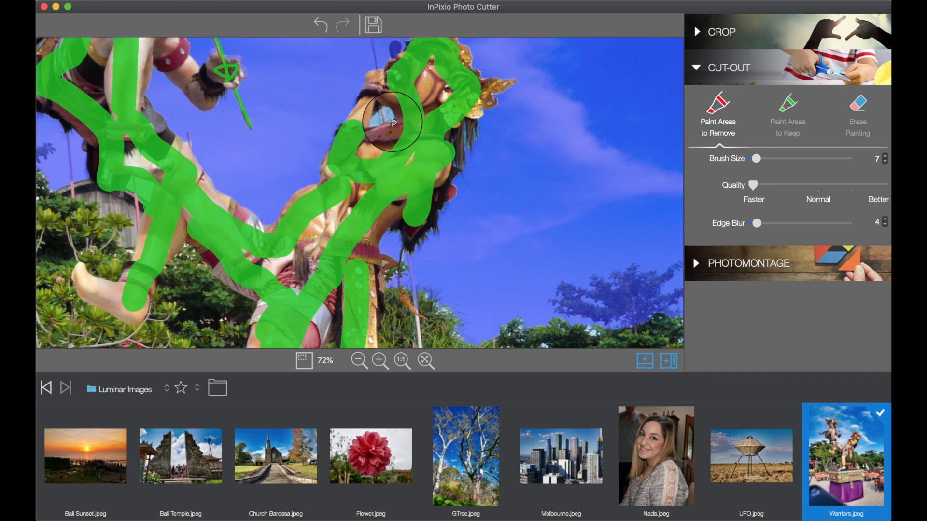
drag(391, 122, 381, 122)
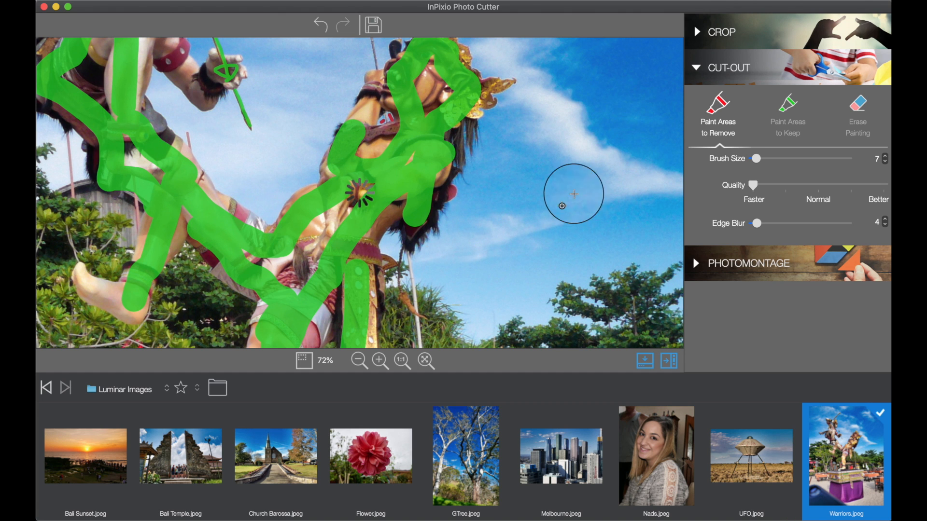
drag(763, 158, 820, 158)
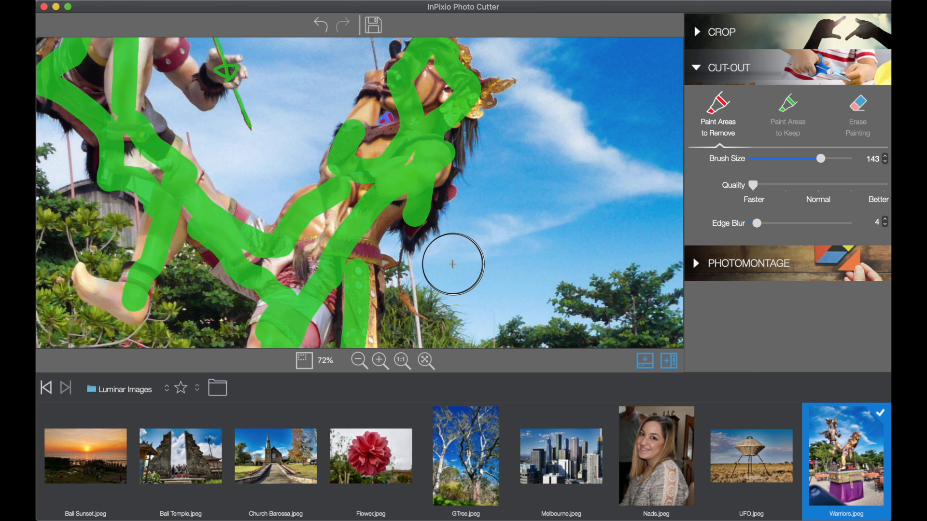
drag(453, 264, 550, 149)
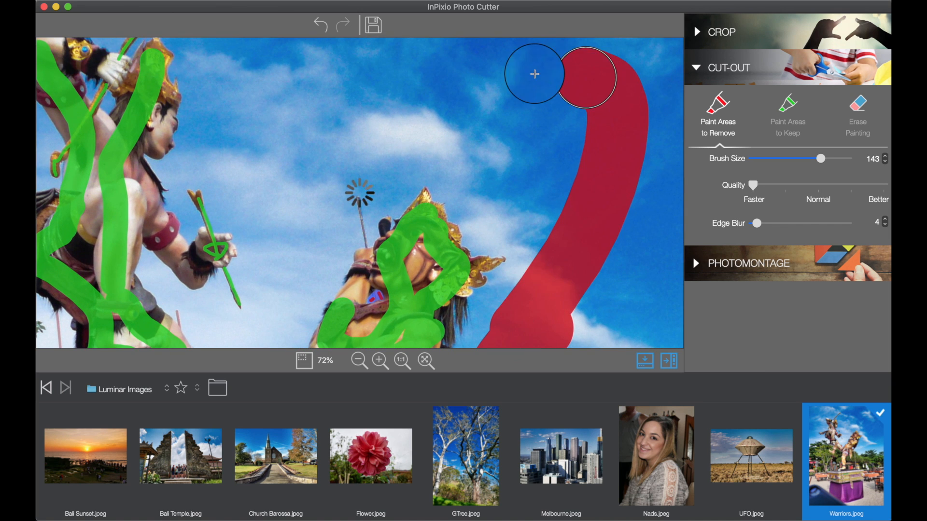
drag(535, 74, 274, 198)
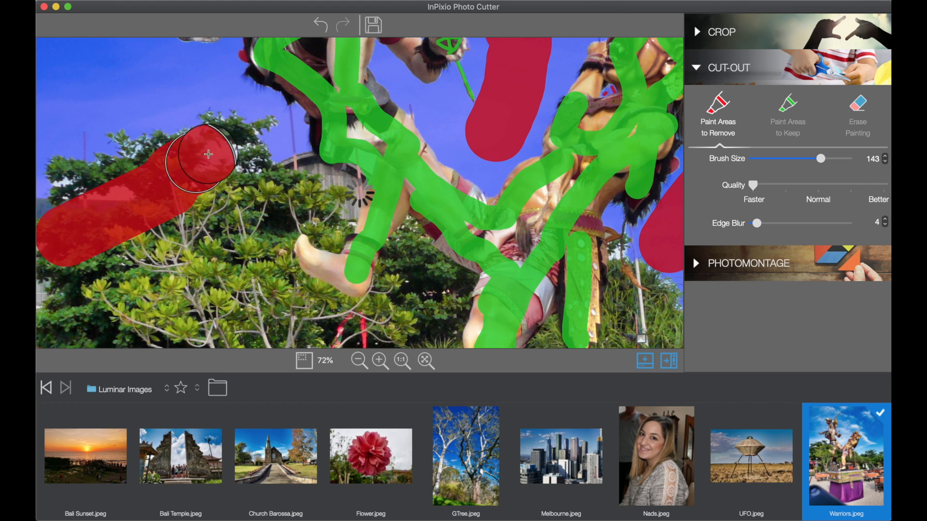
Paint red over the left trees, the café tables and the pedestal.
drag(208, 154, 156, 263)
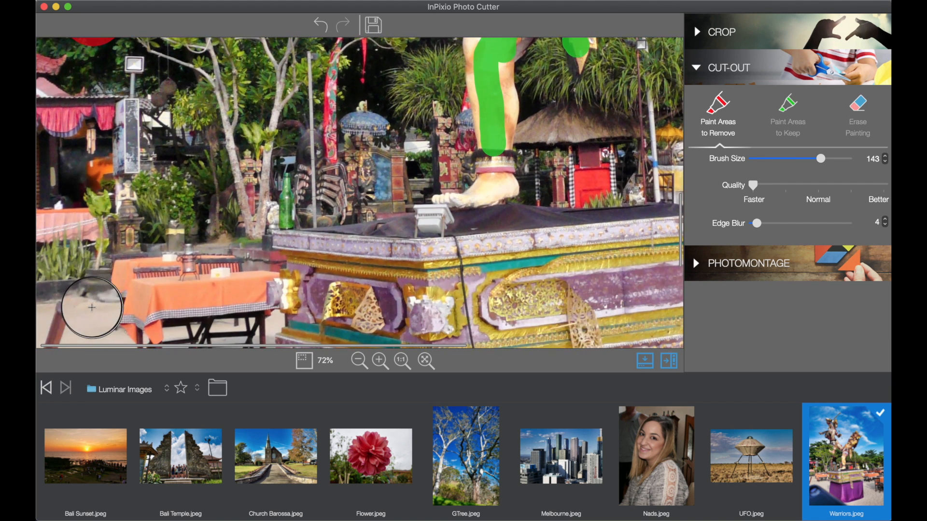
drag(91, 307, 337, 134)
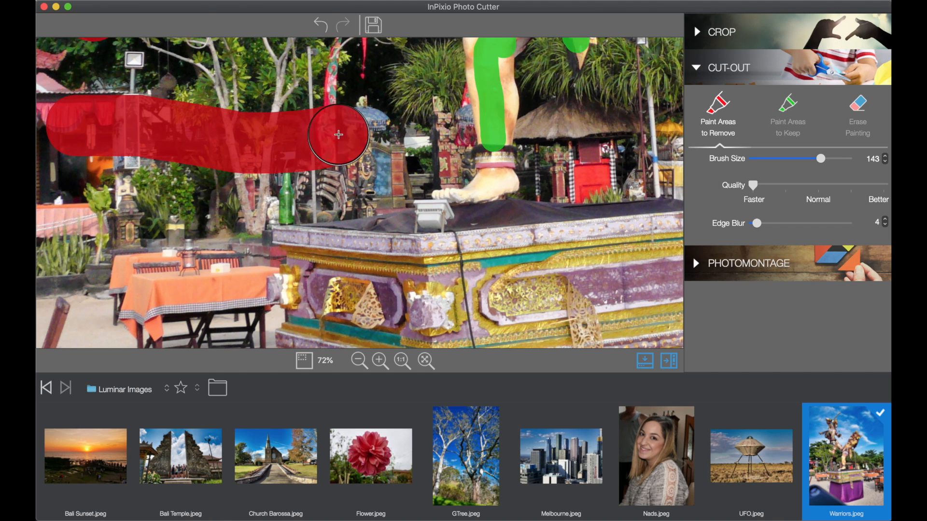
drag(337, 134, 221, 266)
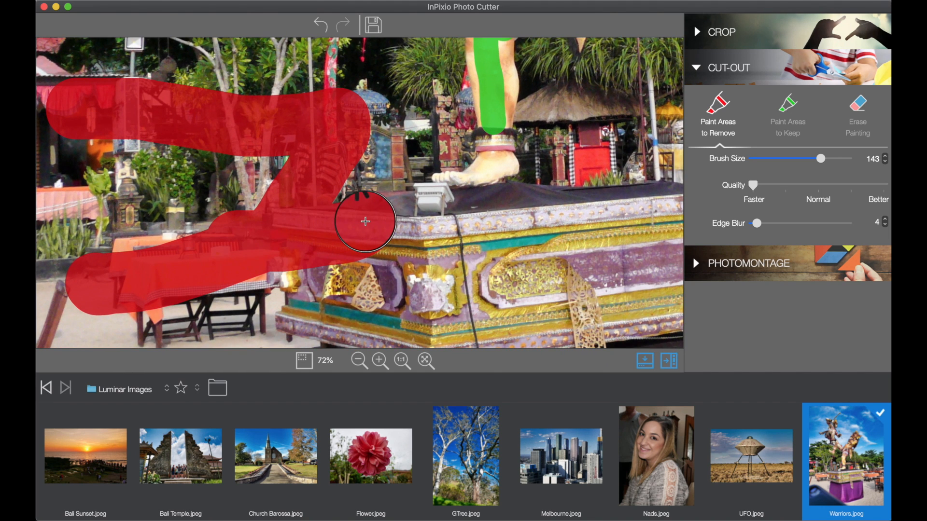
drag(363, 221, 482, 232)
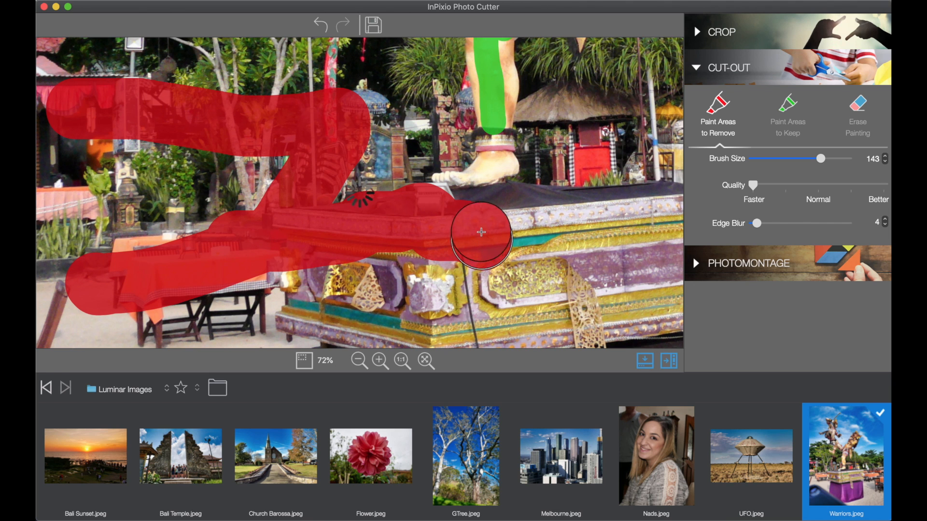
drag(478, 233, 590, 206)
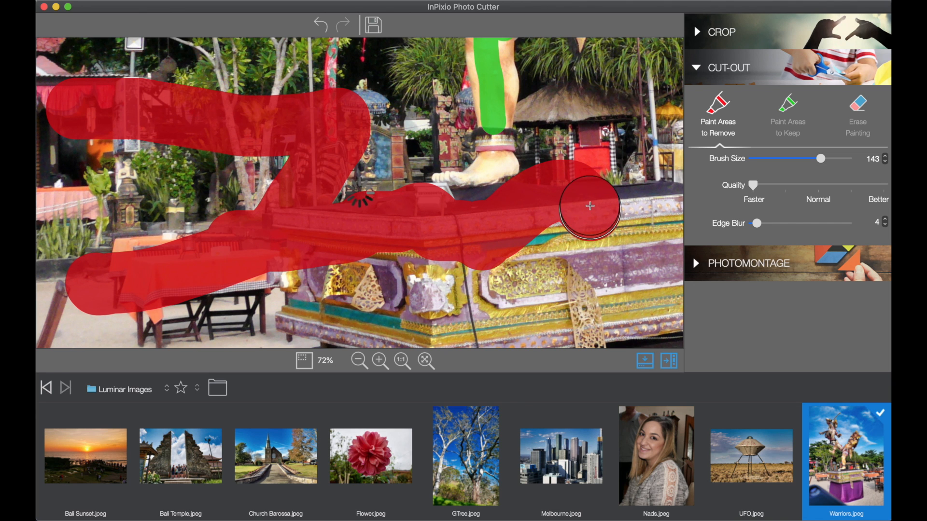
drag(590, 206, 539, 220)
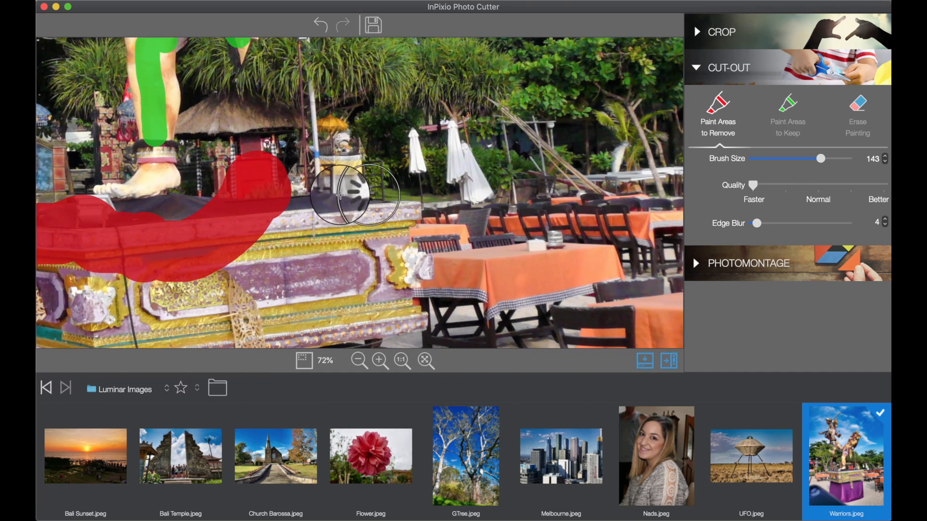
drag(342, 195, 521, 229)
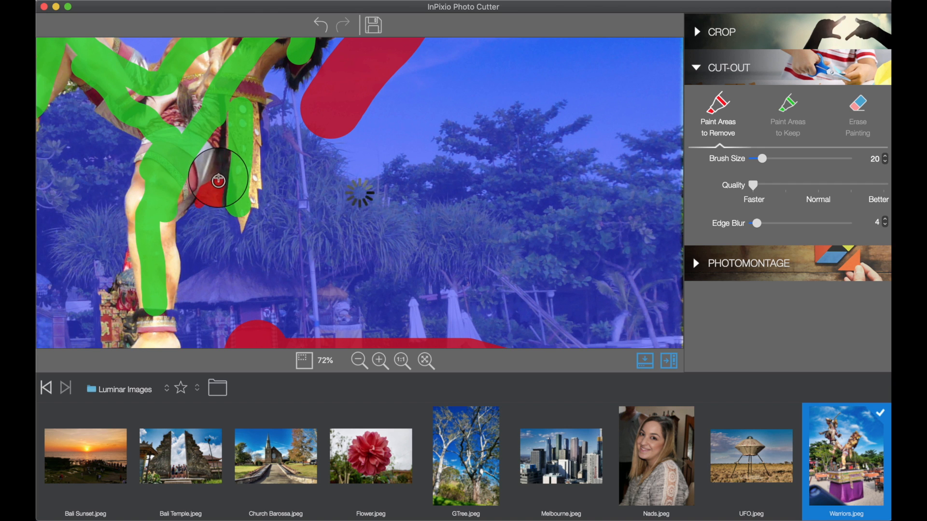
With a size-20 brush, mark the gap between the legs and the patch beside the foot for removal.
drag(218, 180, 121, 259)
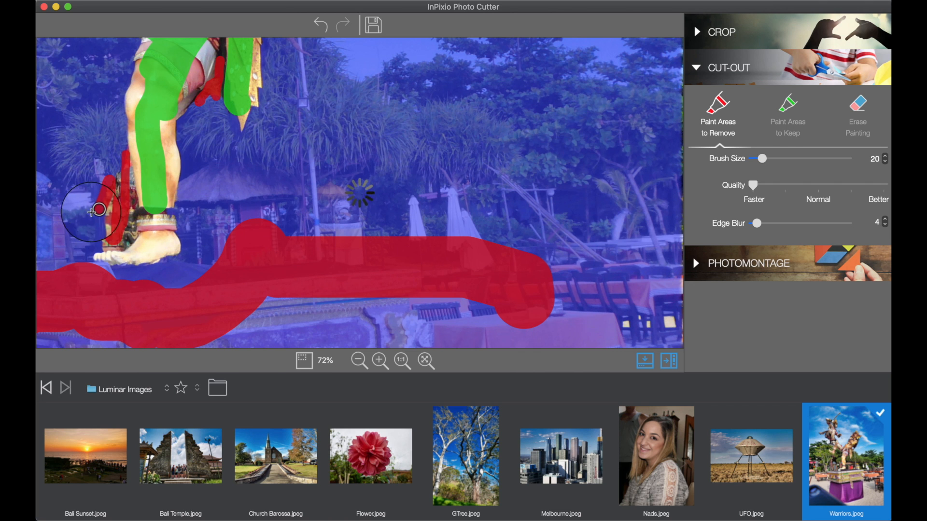
drag(97, 211, 279, 281)
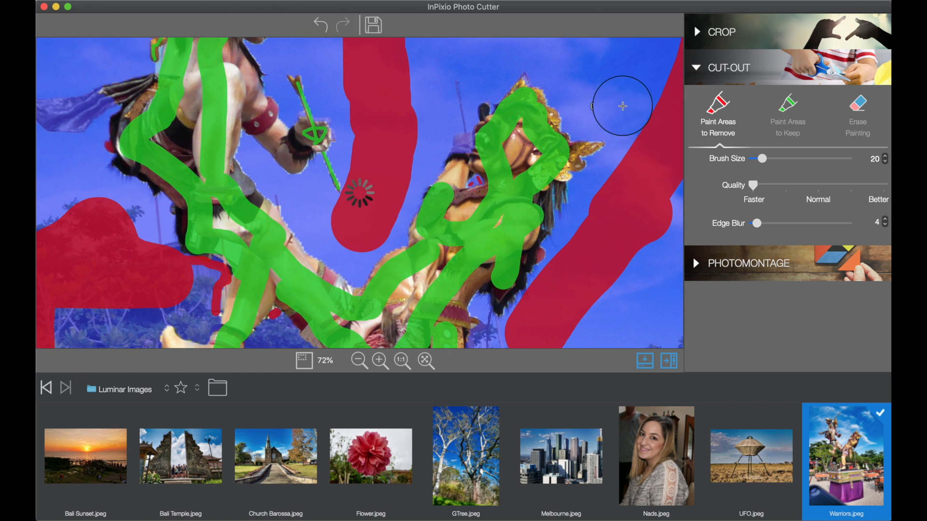
Switch to the keep brush and touch up the right warrior's head and raised weapon.
click(787, 104)
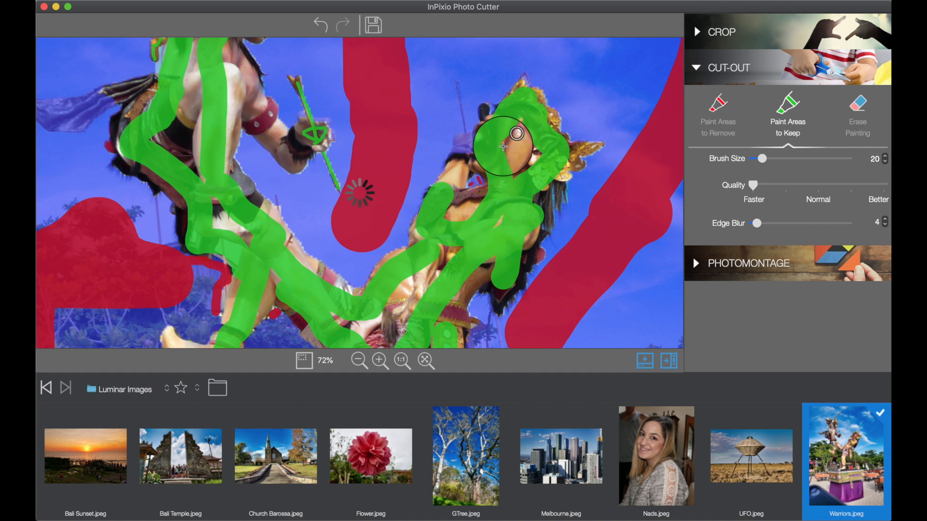
drag(505, 146, 461, 158)
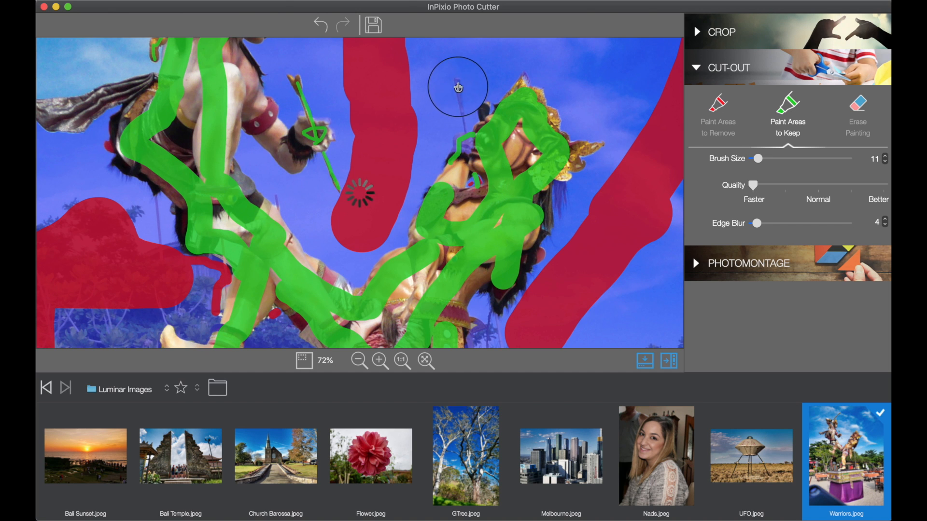
drag(457, 87, 464, 109)
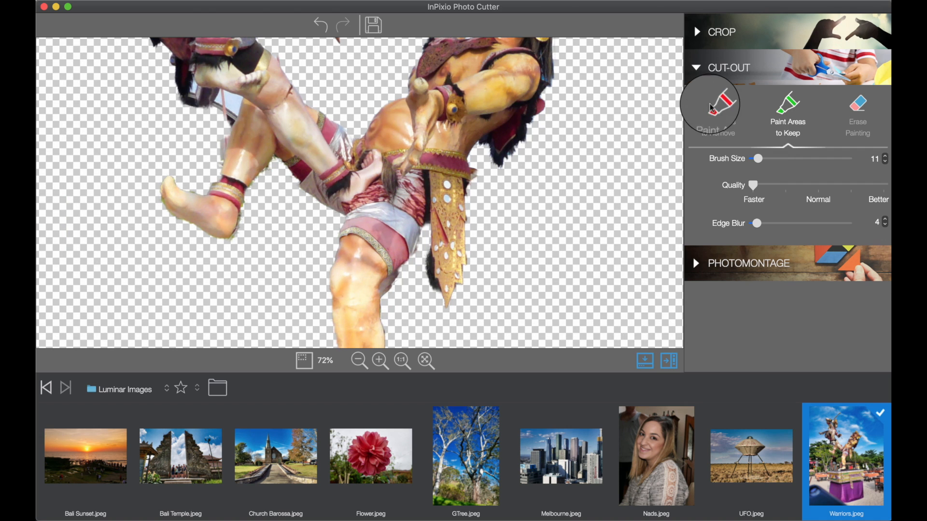
Switch to the remove brush and mark the gaps beside the foot, the arm and the arrow.
click(717, 107)
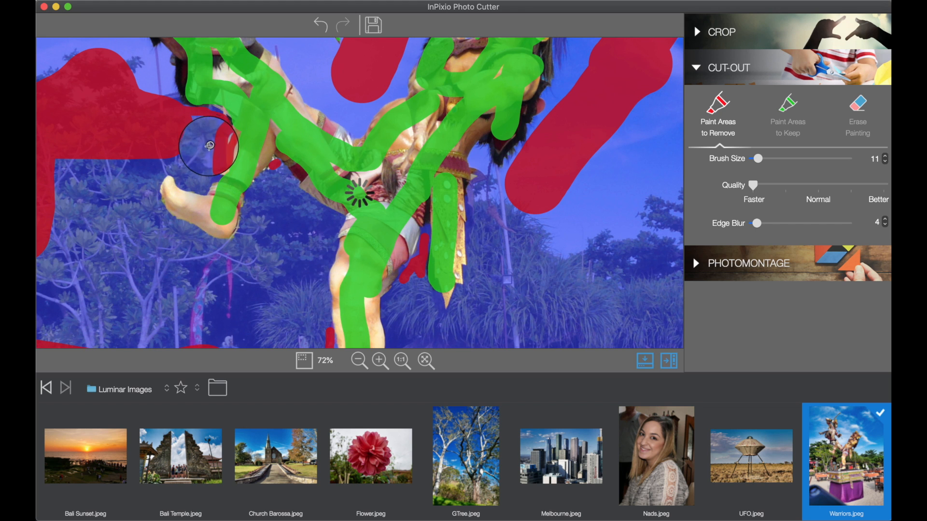
drag(209, 146, 226, 118)
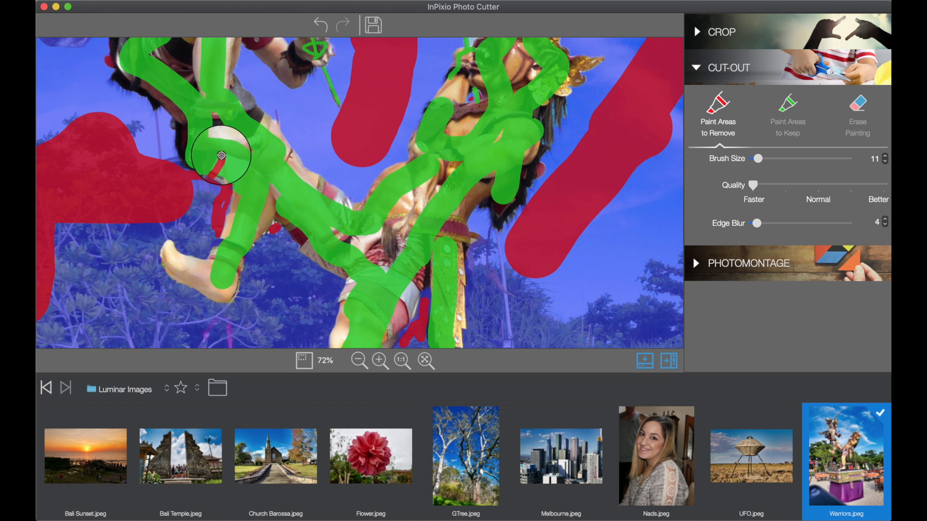
drag(222, 155, 236, 174)
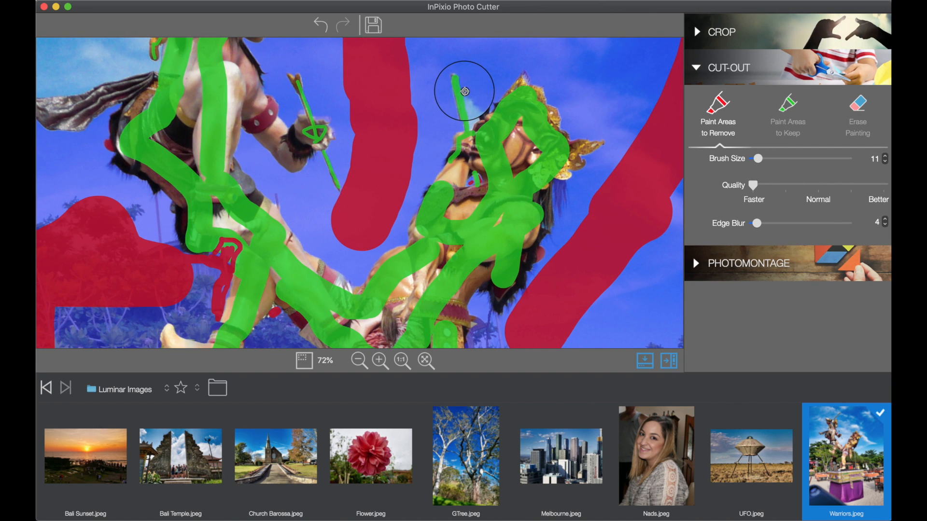
drag(465, 92, 466, 103)
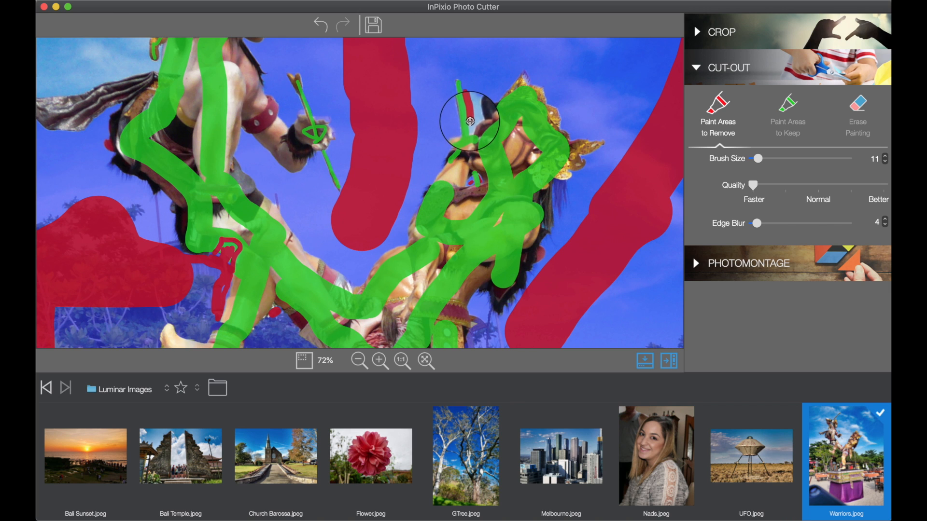
click(468, 96)
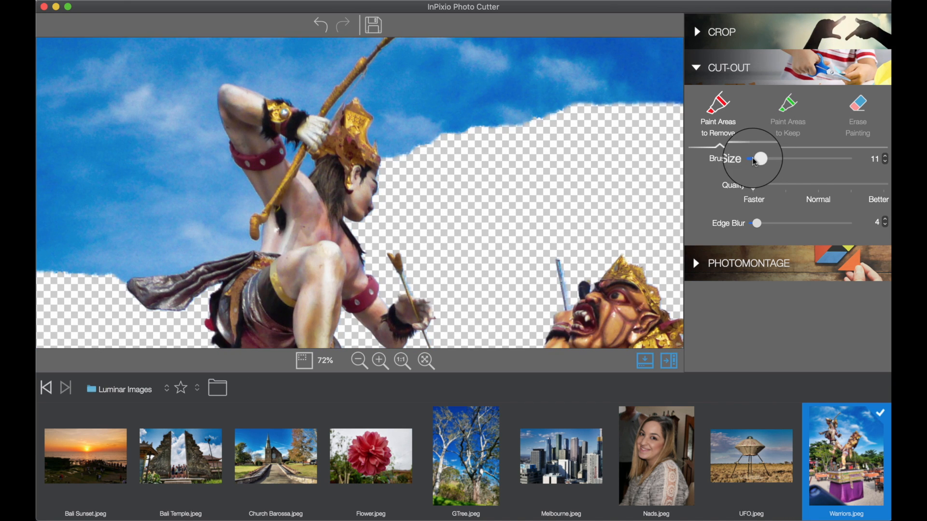
Raise Brush Size to 145 and sweep red remove strokes across the left, top and upper-right sky.
drag(759, 158, 822, 158)
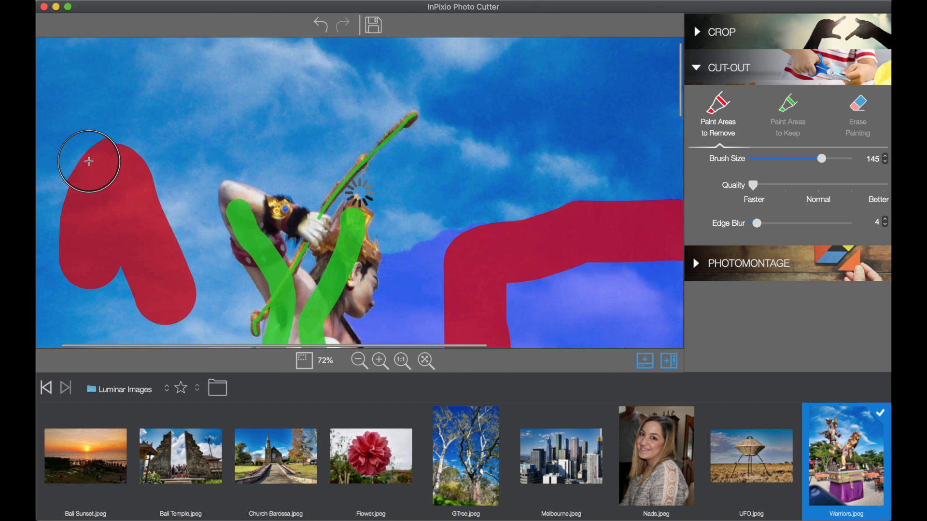
drag(88, 161, 369, 62)
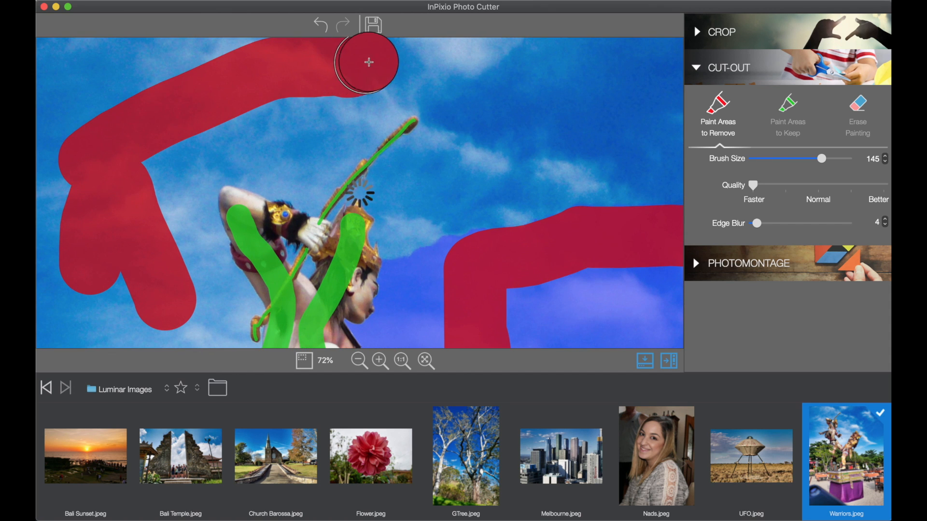
drag(366, 63, 502, 193)
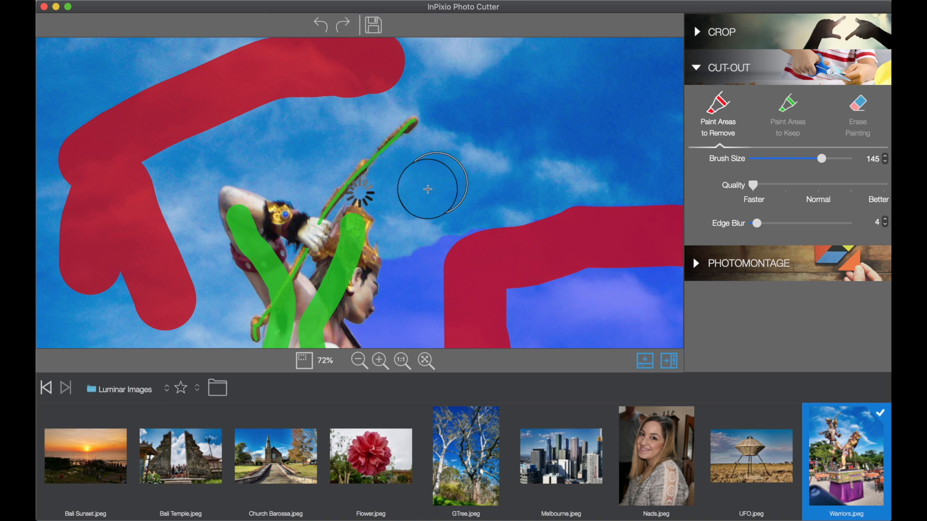
drag(427, 189, 502, 116)
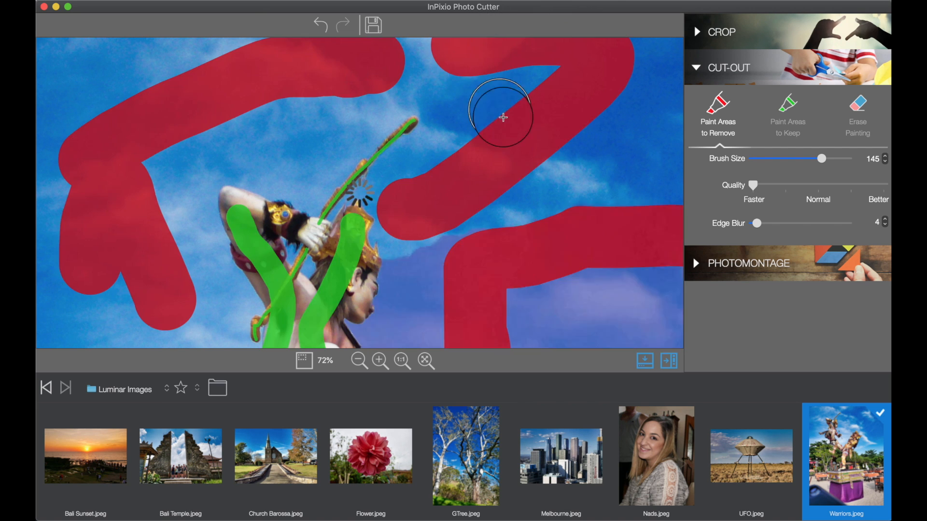
drag(503, 117, 598, 154)
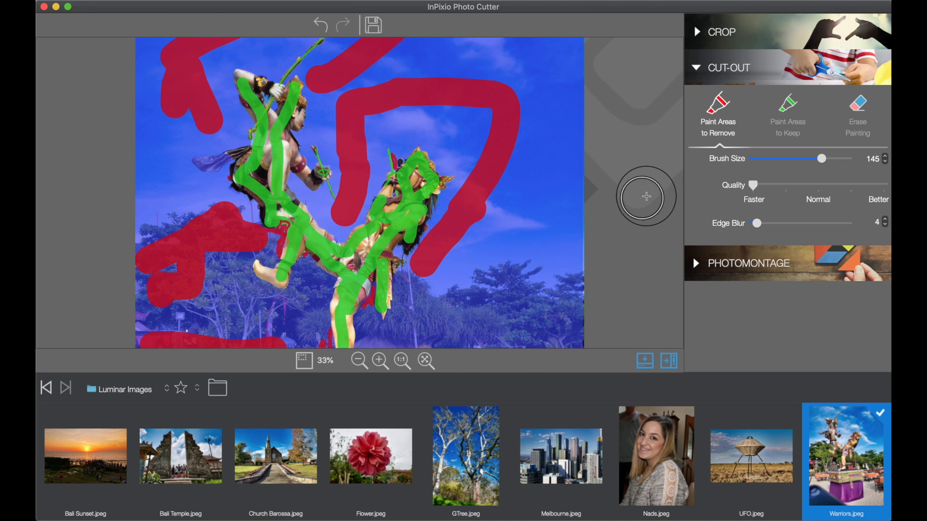
mouse_move(668, 181)
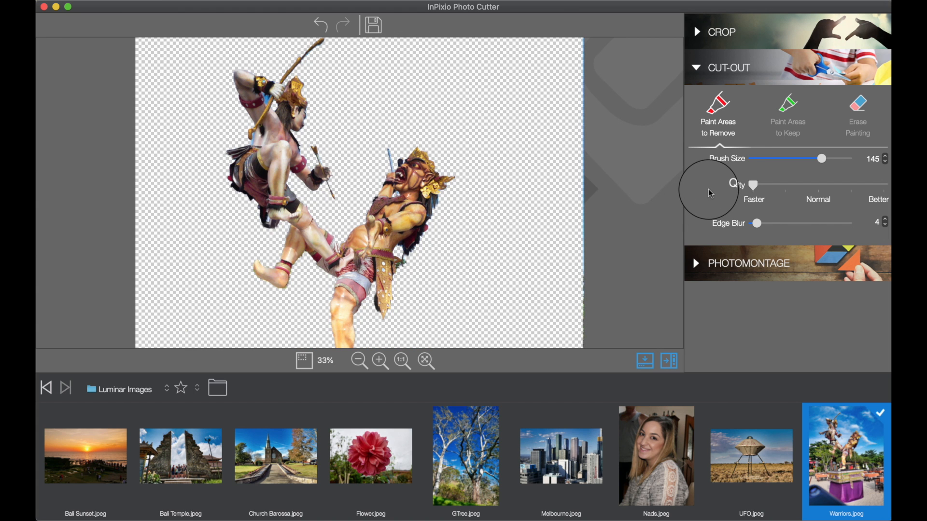
mouse_move(751, 186)
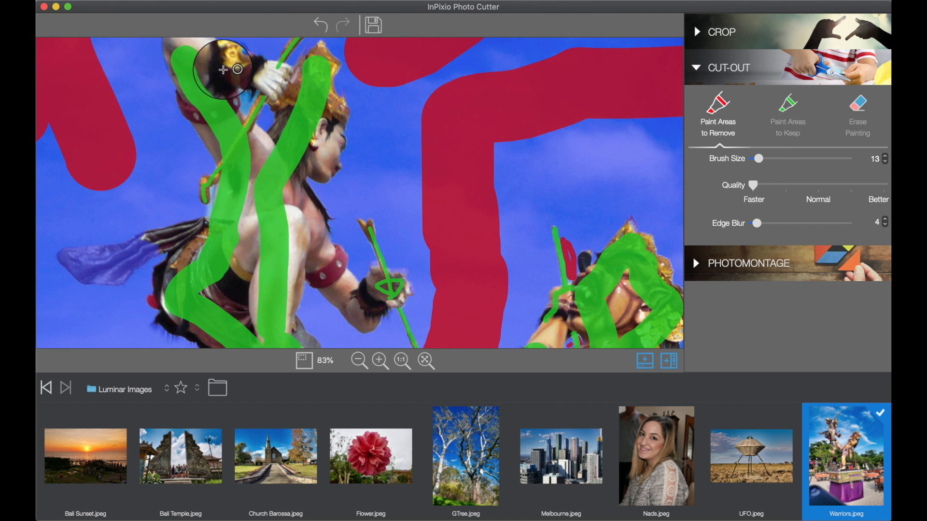
At brush size 4, mark sky by the warrior's club and foliage at the demon's waist for removal.
drag(229, 69, 247, 97)
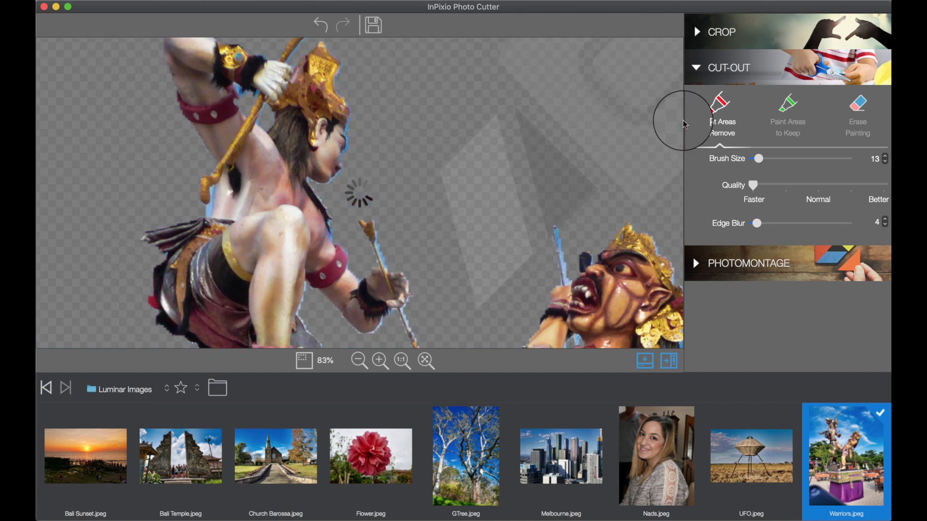
drag(761, 158, 757, 158)
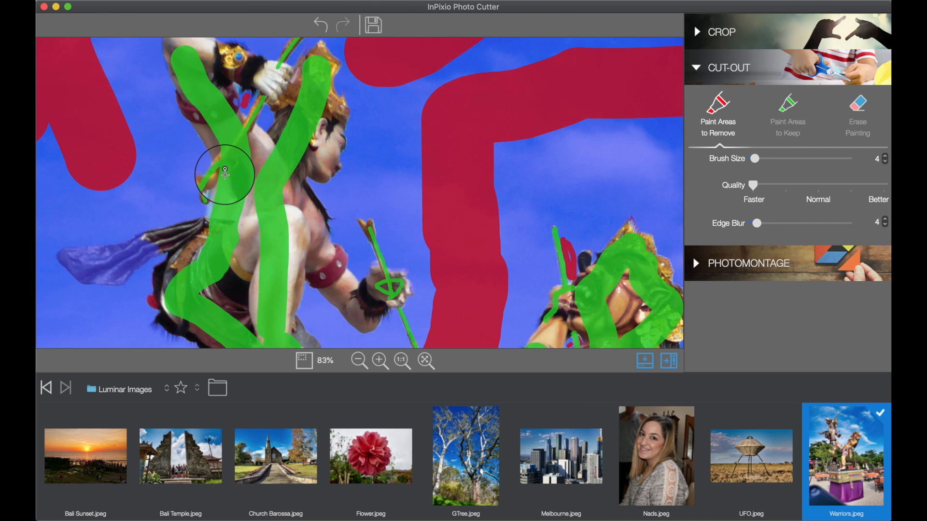
drag(224, 172, 211, 192)
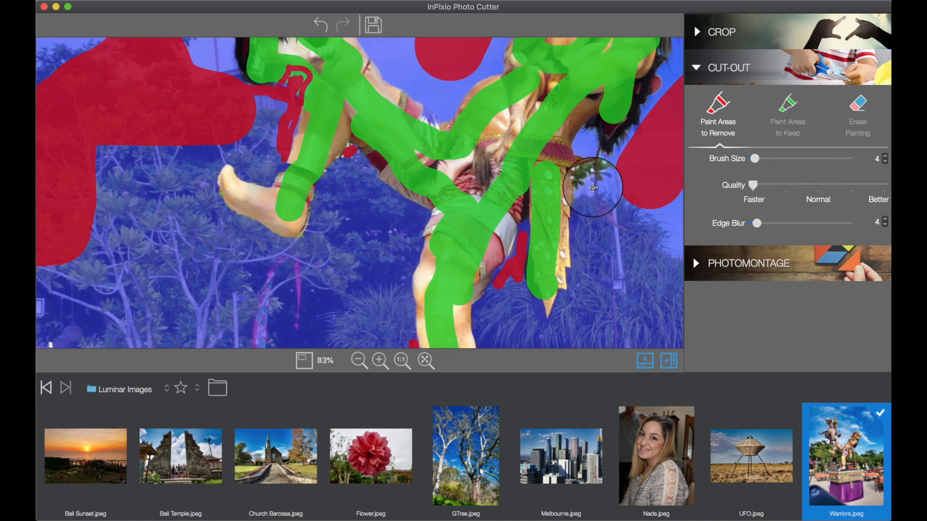
click(718, 105)
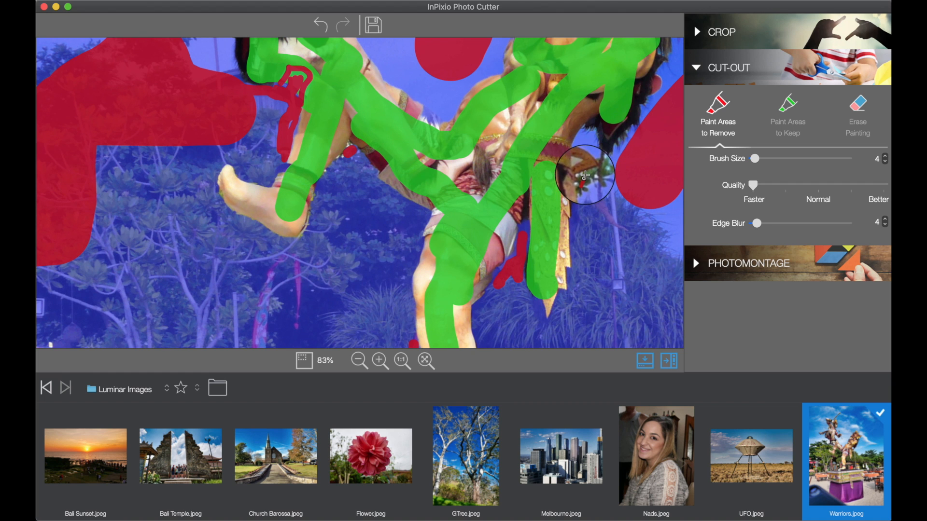
drag(585, 177, 600, 174)
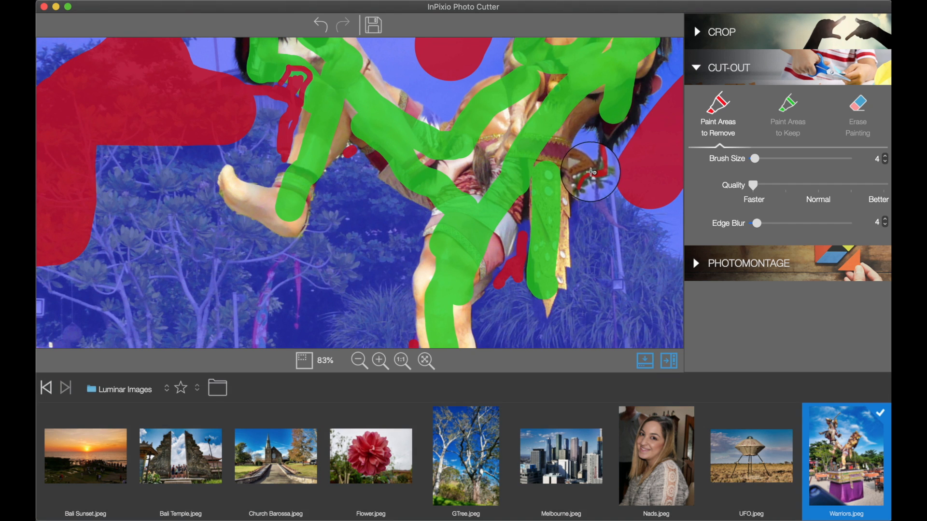
drag(591, 171, 603, 171)
text(dreamstime.com)
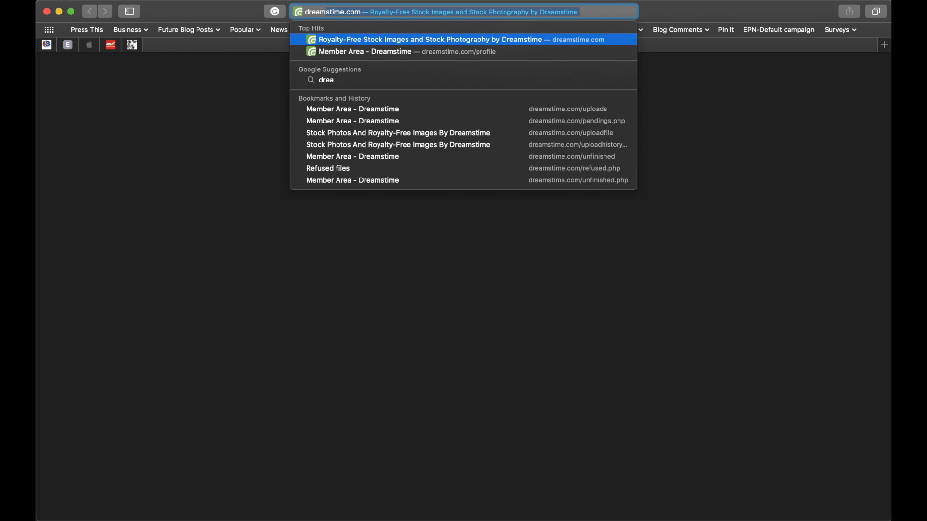
Load dreamstime.com, enter My Account, and open Online files in the Contributors Area.
click(456, 40)
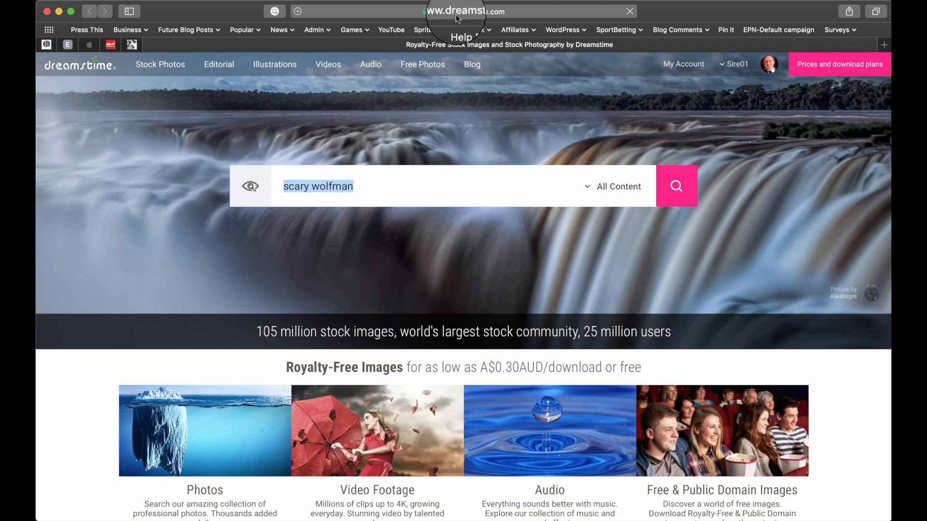
click(683, 64)
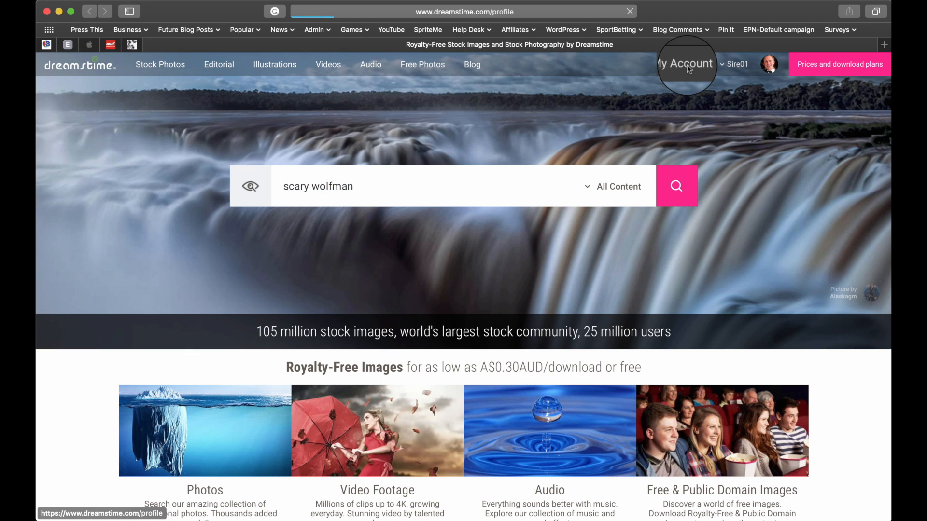
click(684, 65)
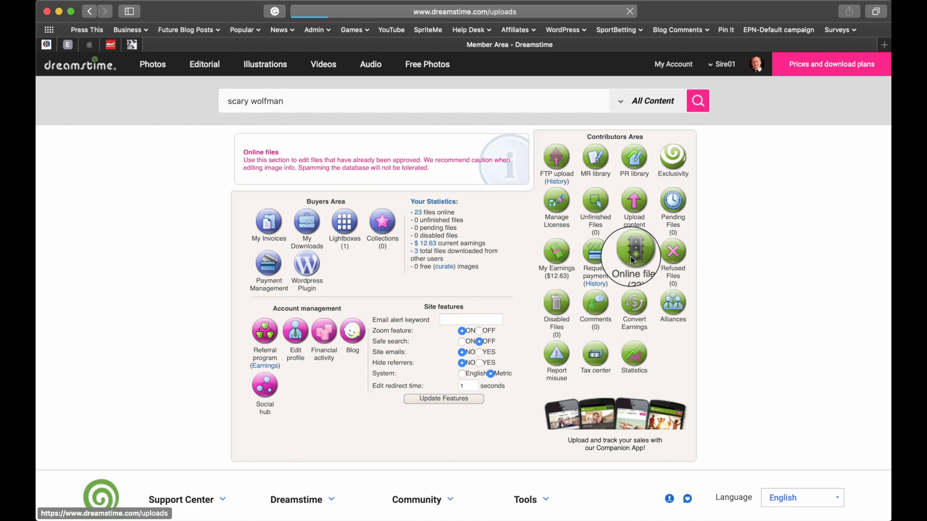
click(633, 252)
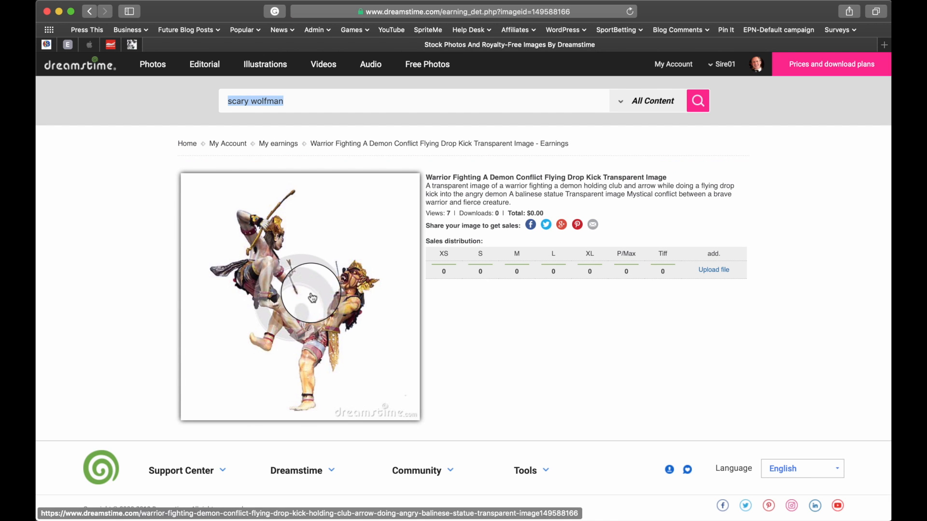
mouse_move(313, 298)
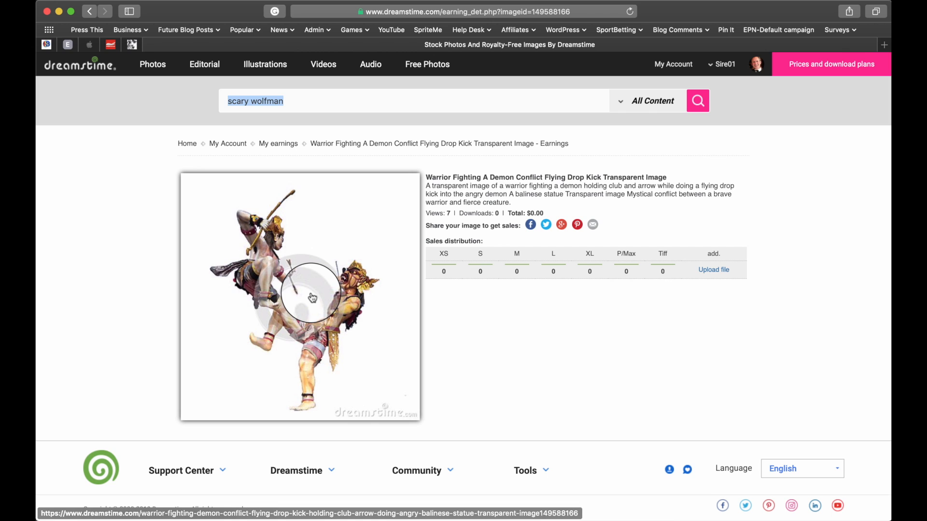
mouse_move(351, 309)
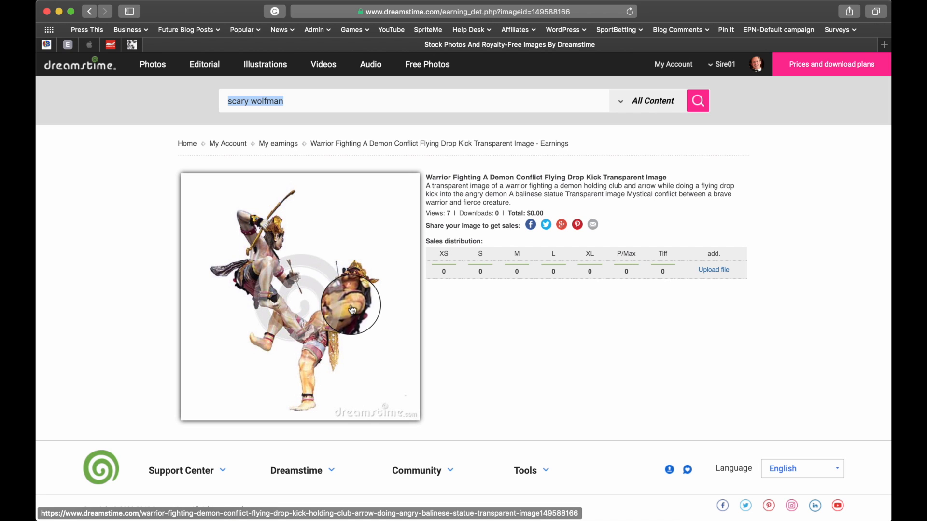